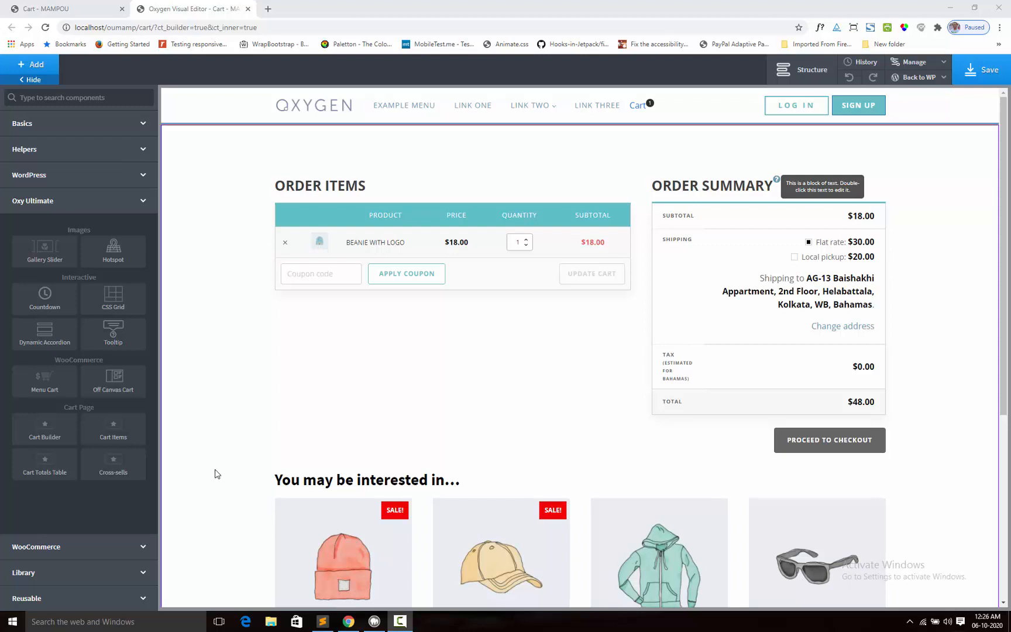
mouse_move(132, 365)
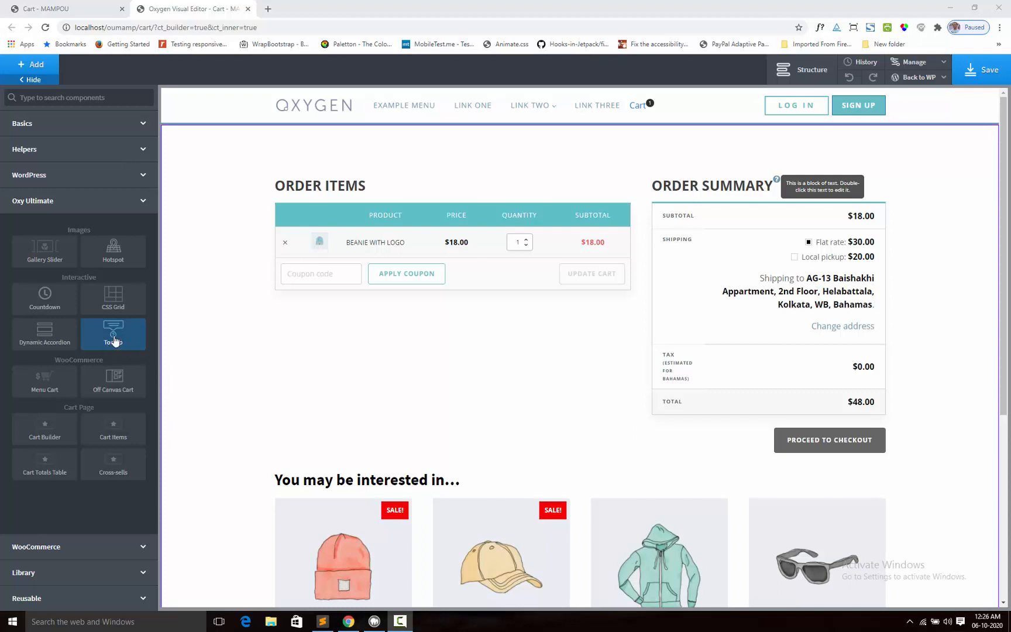
Step: View the front-end cart page in the 'Cart - MAMPOU' browser tab
click(45, 8)
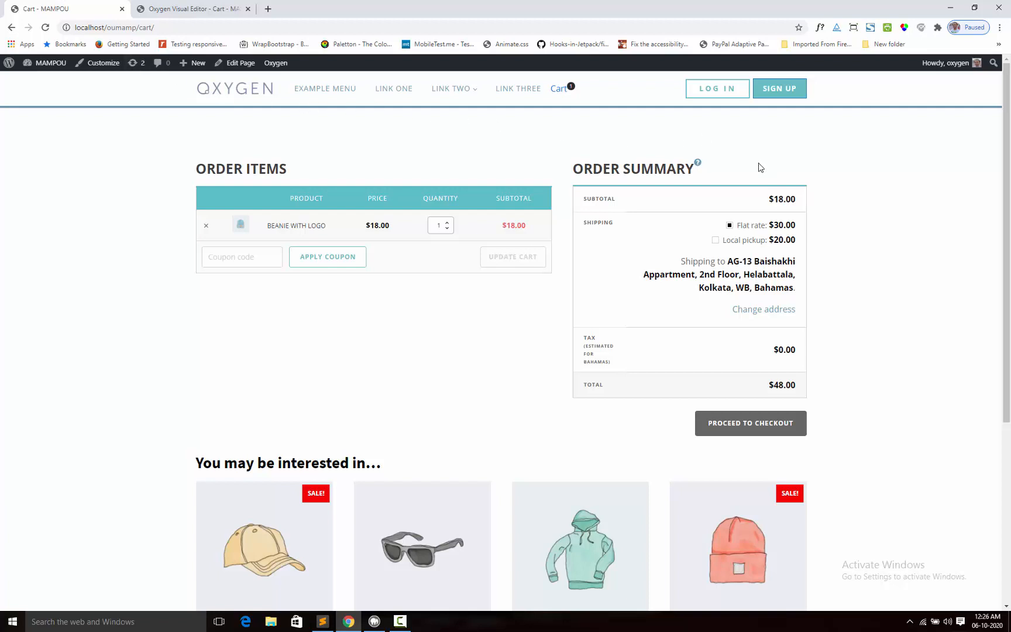
mouse_move(737, 142)
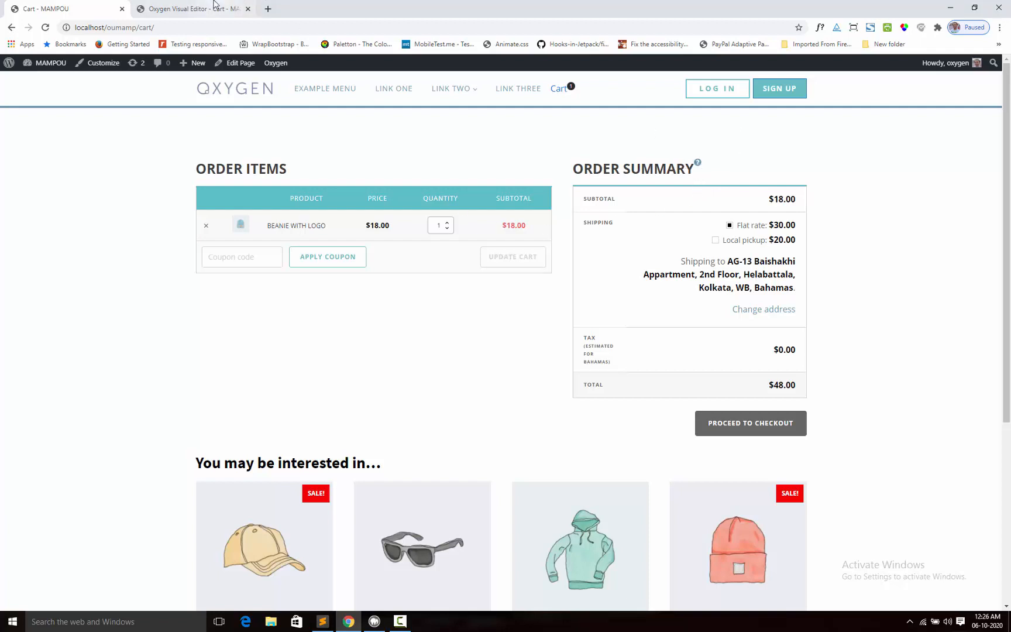
Step: Back in the editor, add a Basics Div and move the ORDER ITEMS heading into it
click(276, 63)
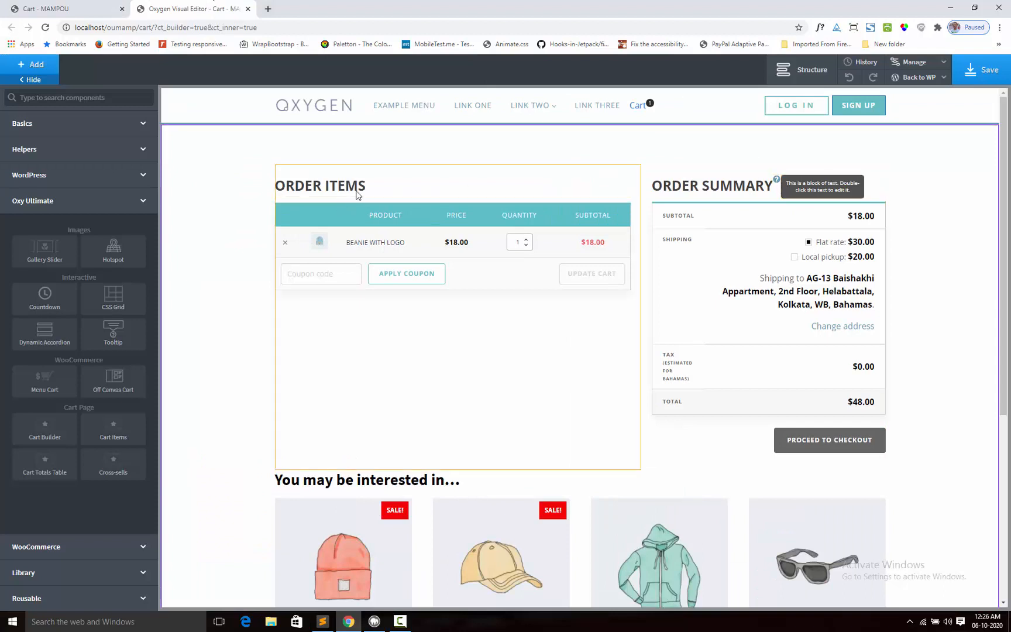
click(320, 186)
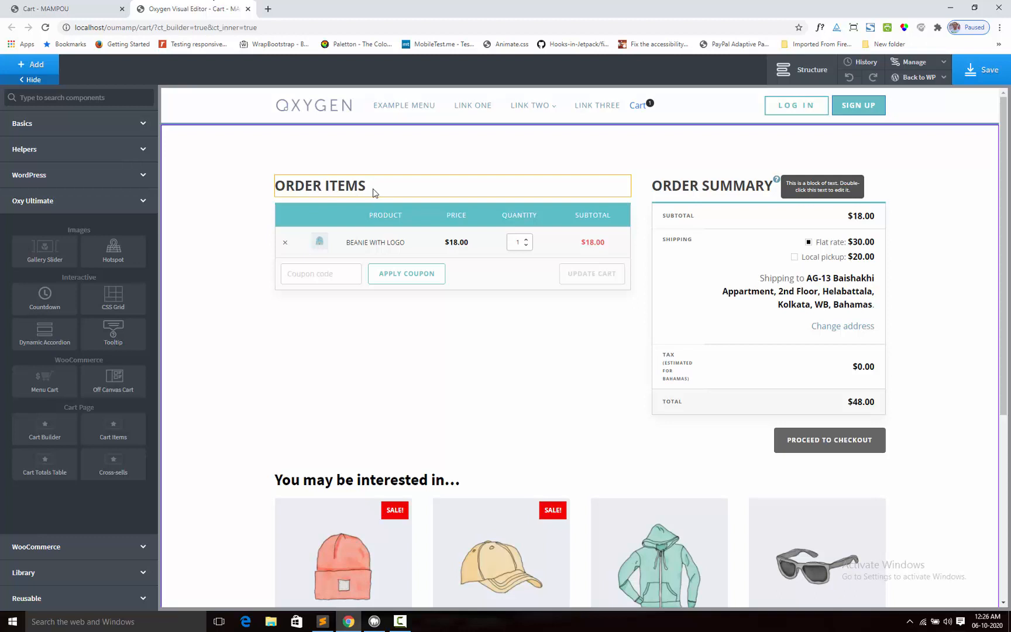
click(320, 185)
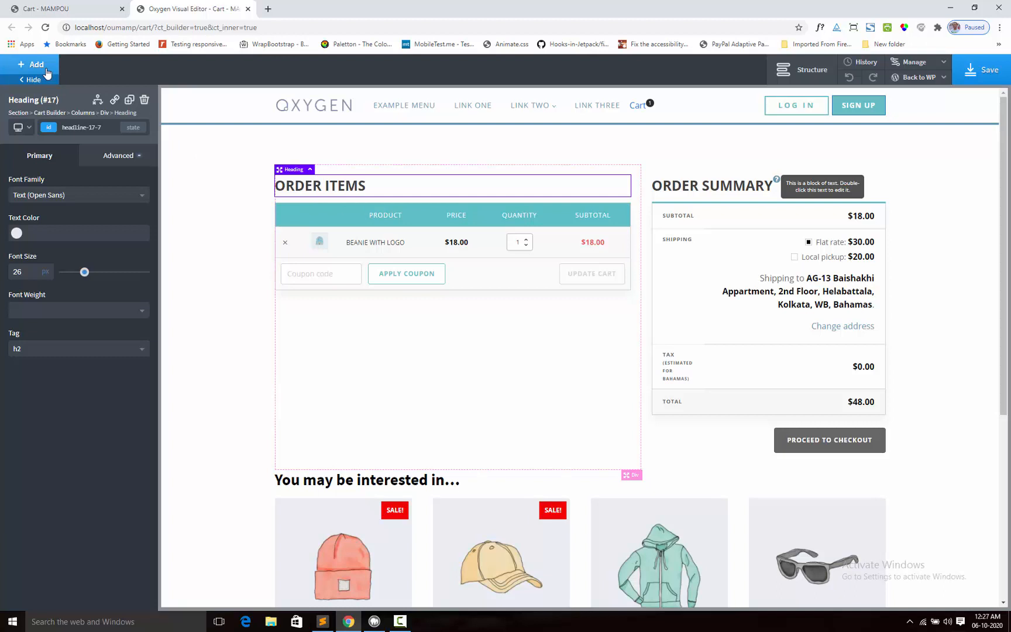
click(32, 64)
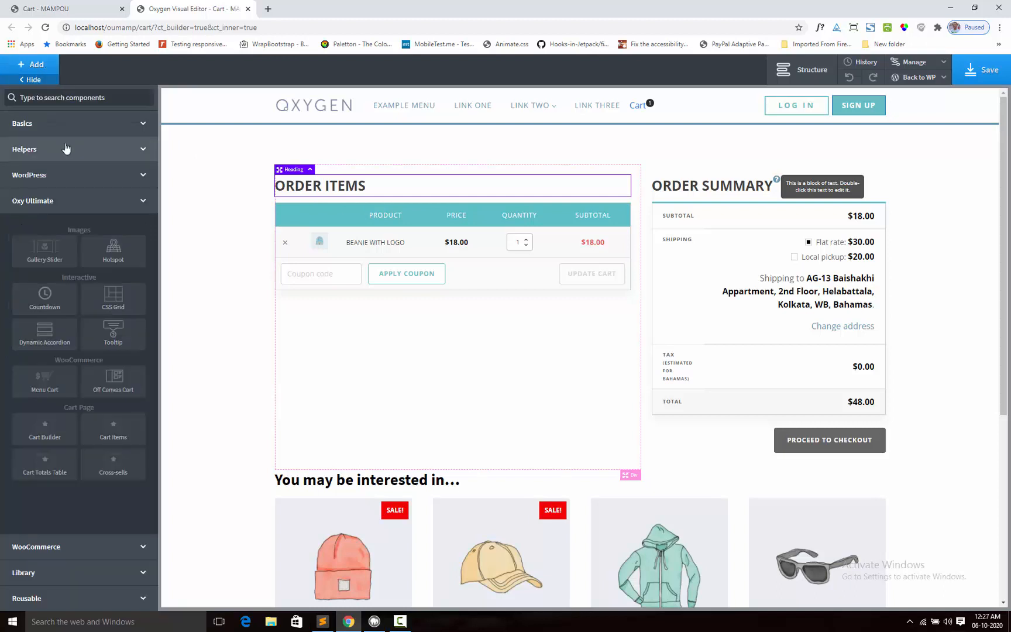
click(453, 217)
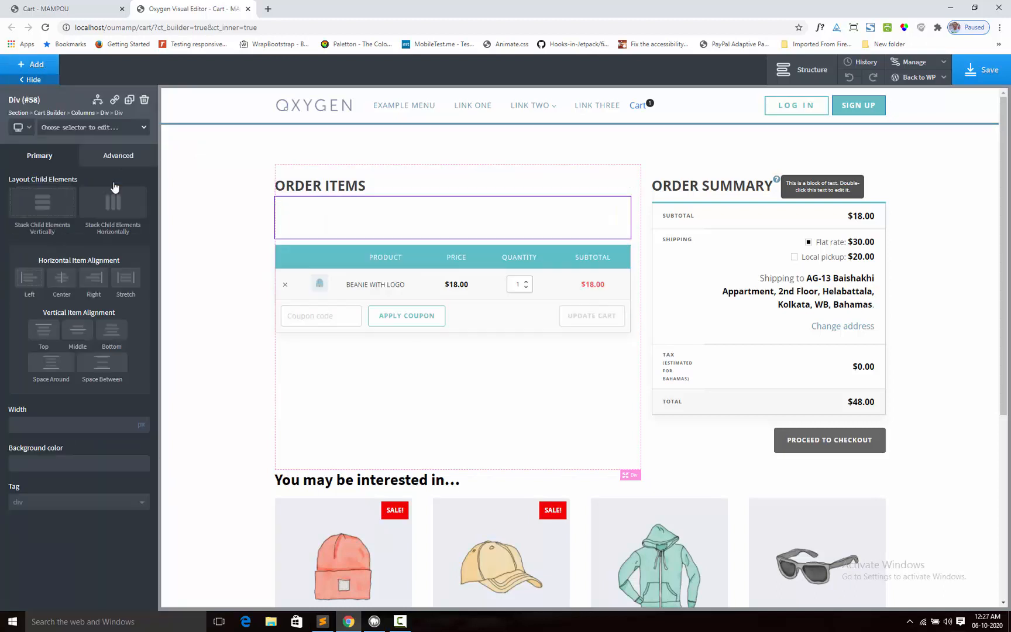
click(321, 185)
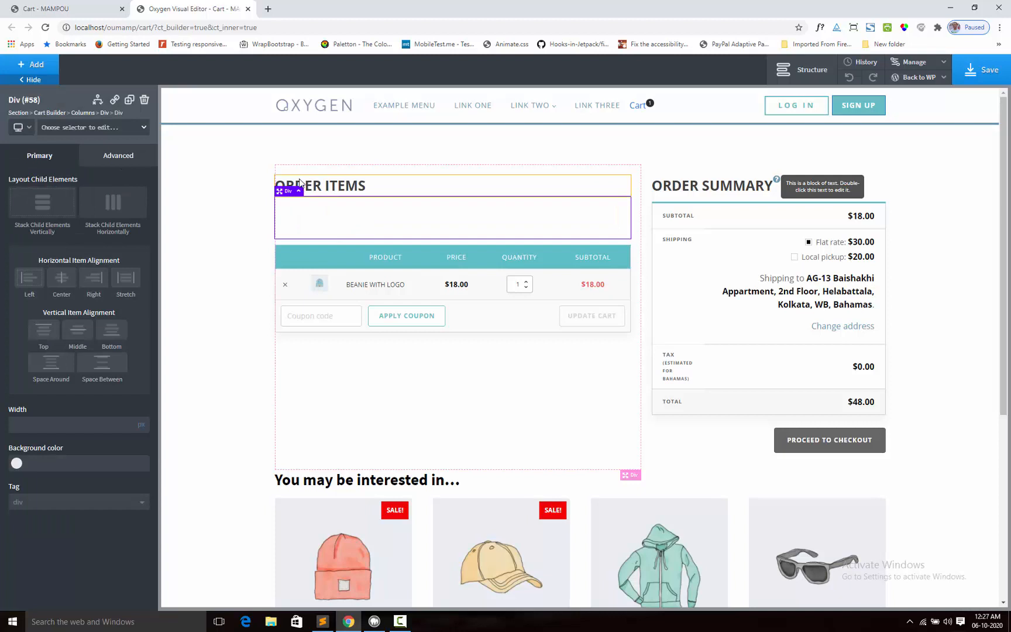
click(321, 186)
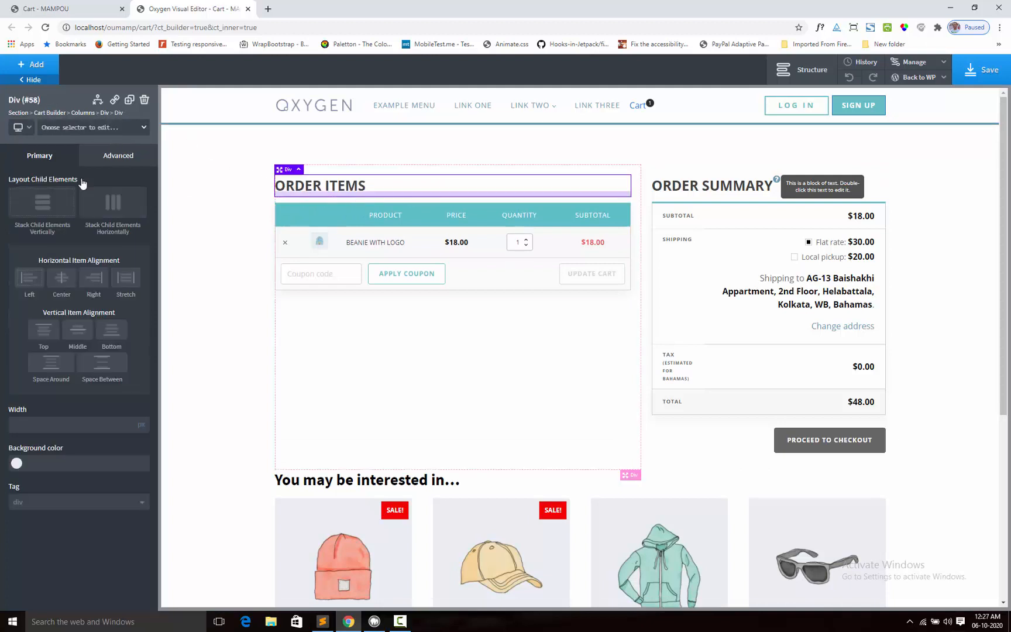
Step: Stack the wrapper div's children horizontally and expand the Basics components
click(112, 202)
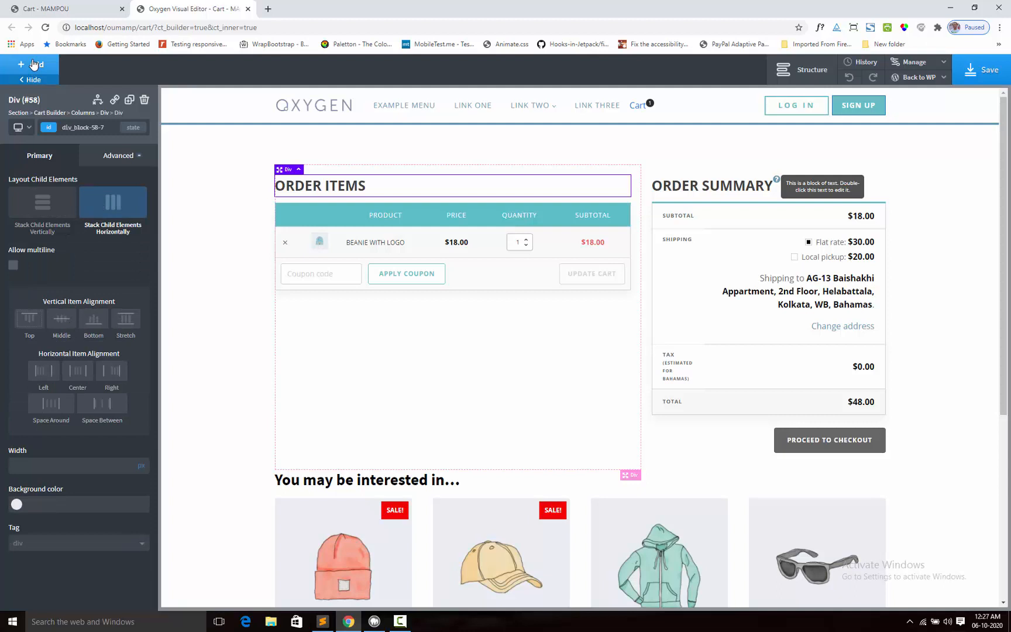
click(31, 64)
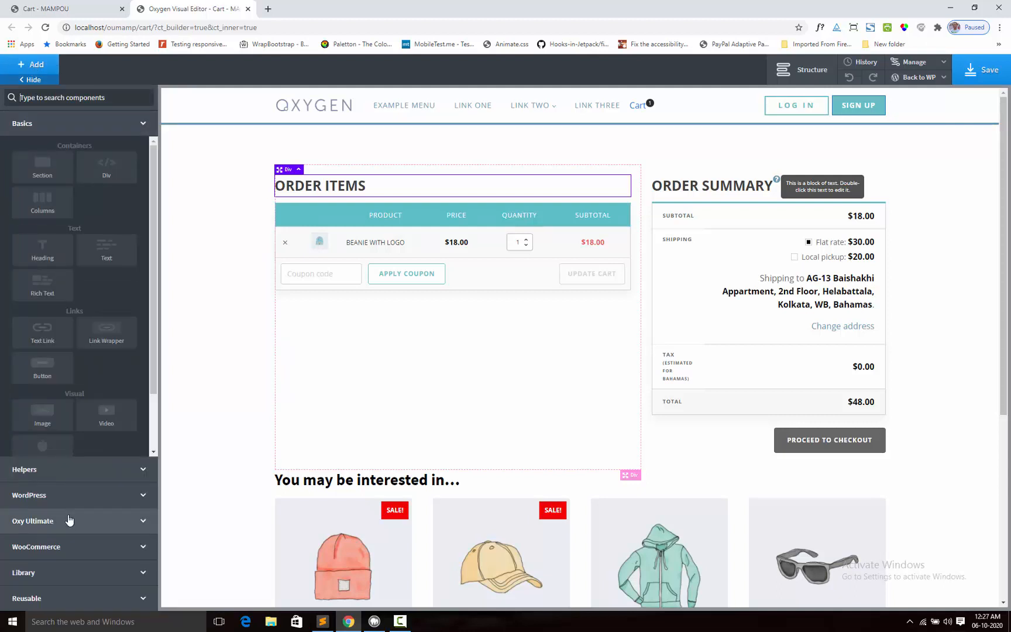
click(32, 520)
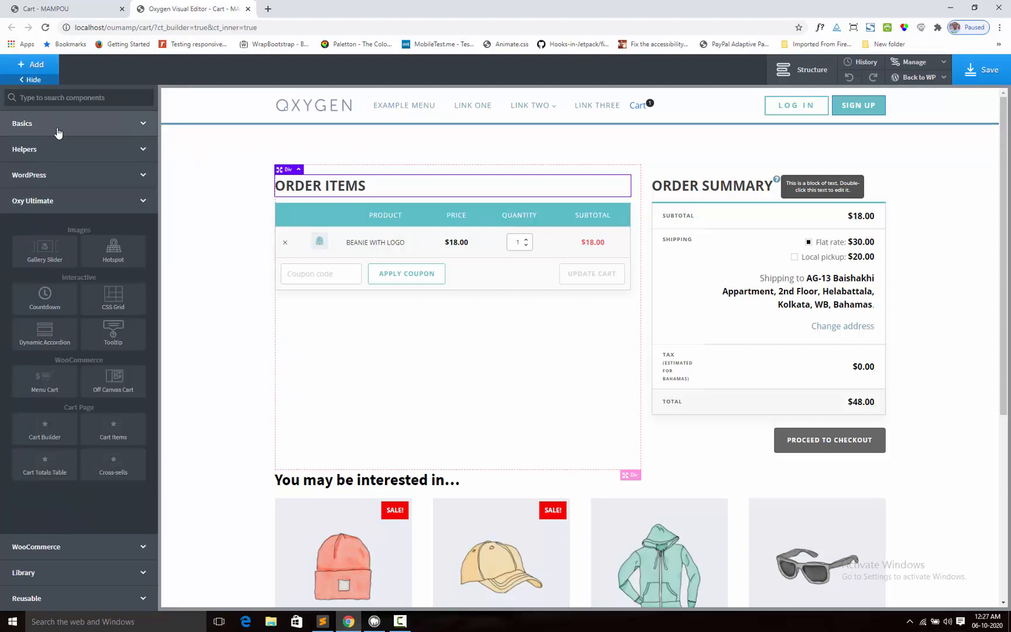
mouse_move(72, 125)
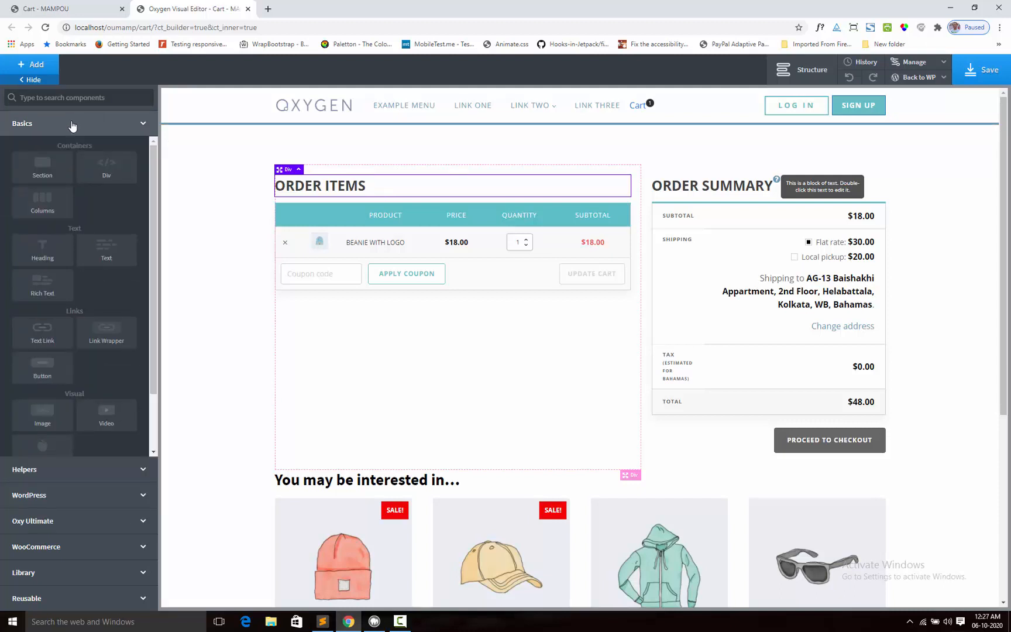
mouse_move(372, 189)
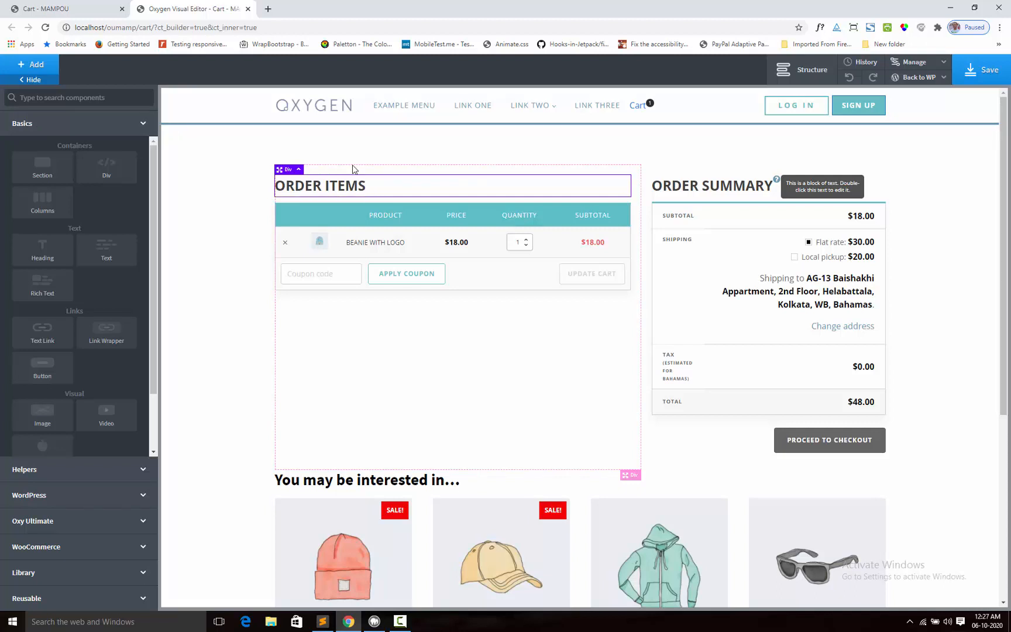
mouse_move(43, 332)
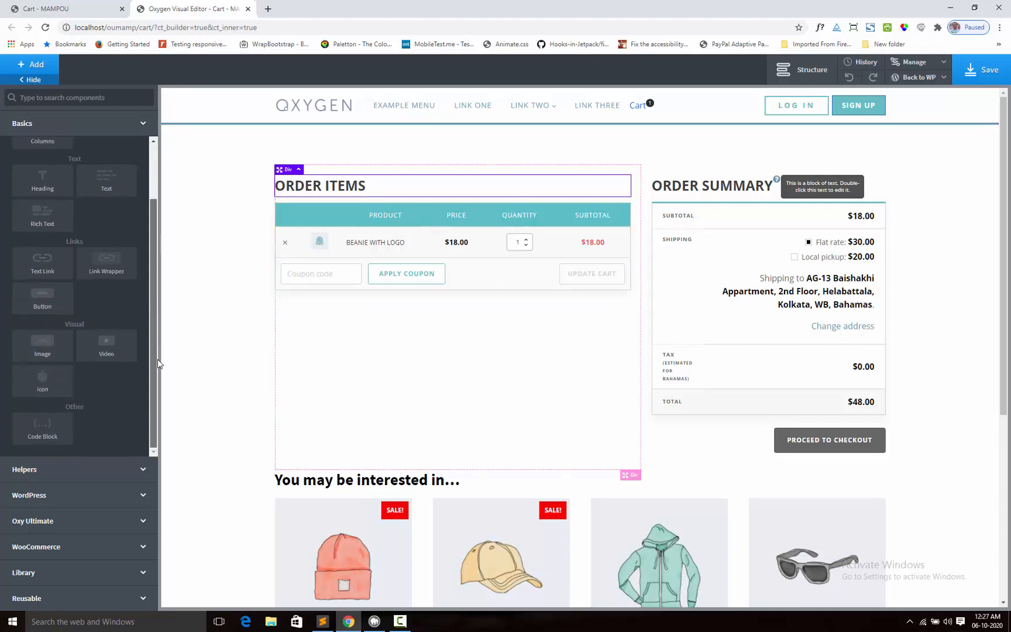
Step: Add a 'question-circle-o' icon sized 18 px in the Primary global colour
click(42, 380)
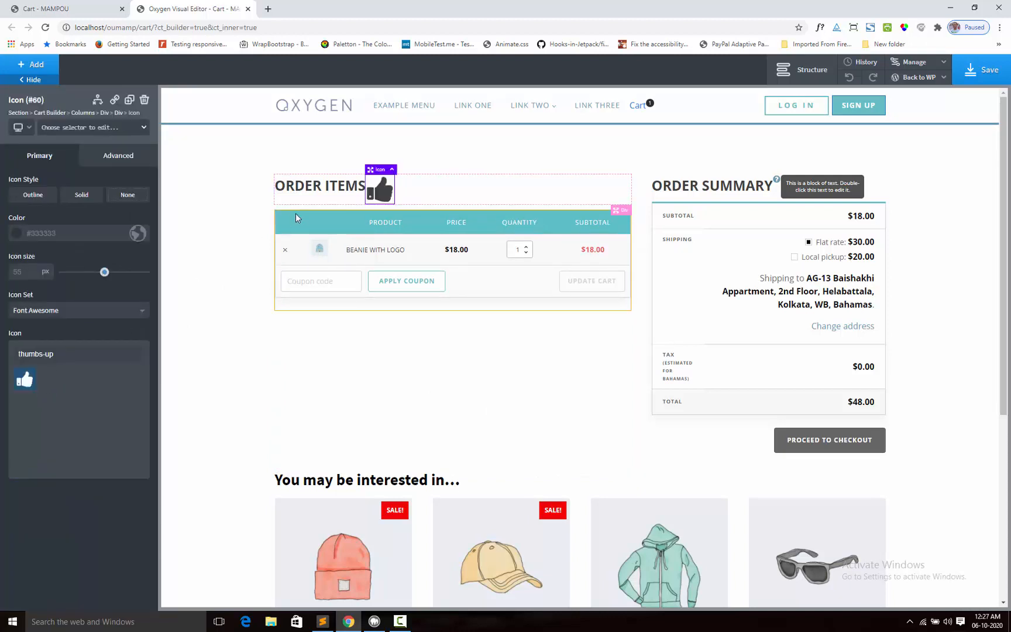
click(36, 353)
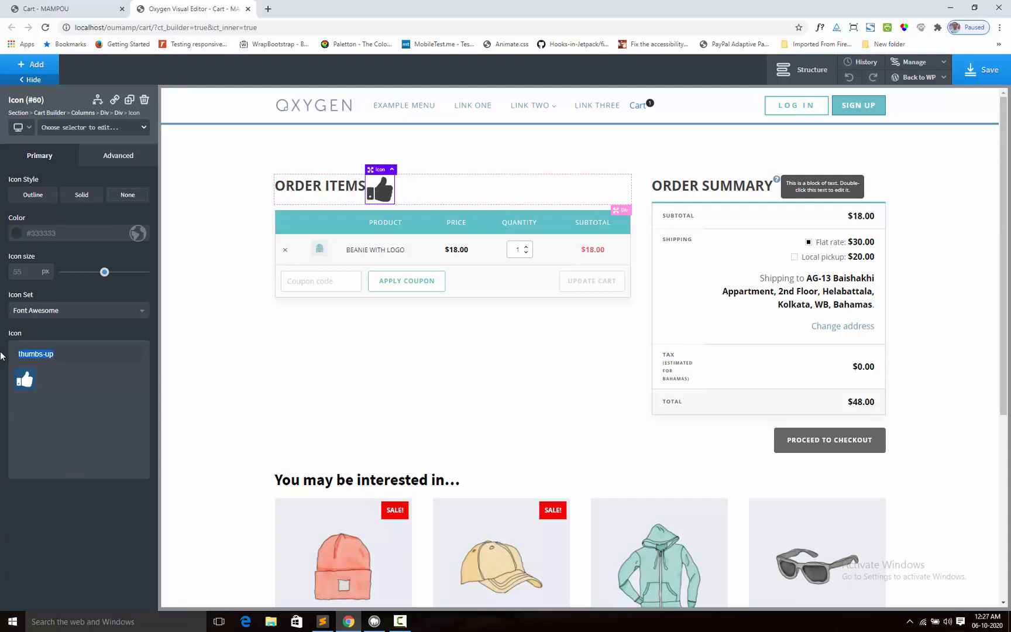
text(question-circle-o)
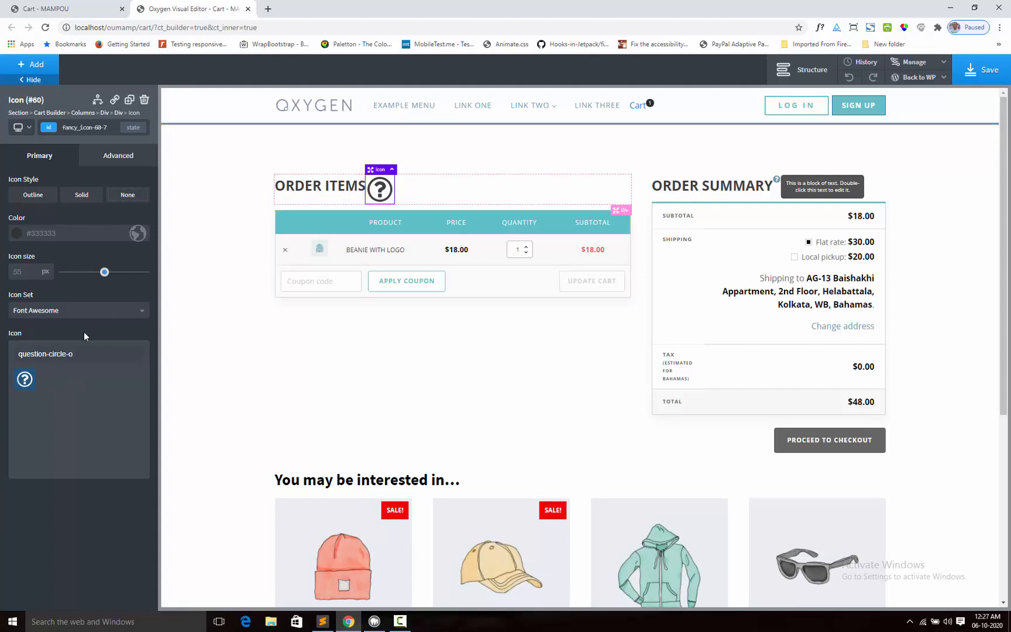
drag(103, 272, 84, 271)
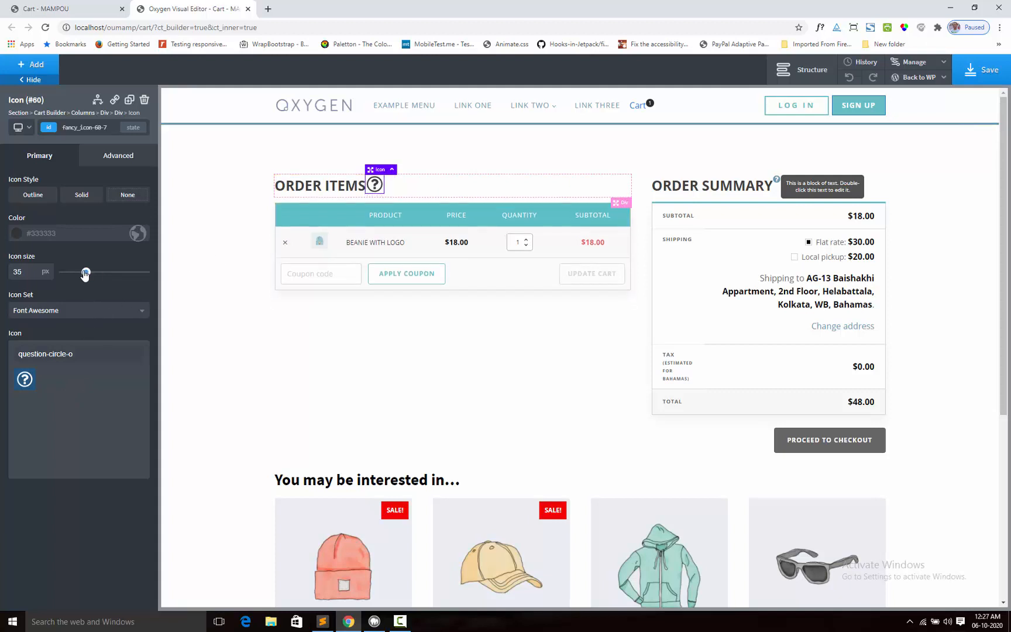
drag(85, 271, 71, 272)
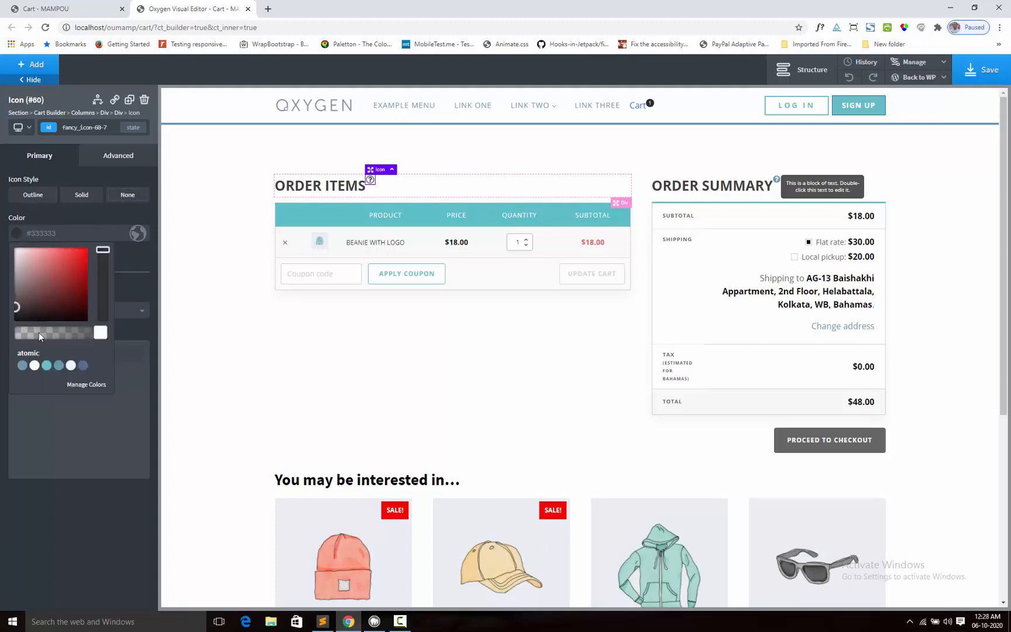
click(46, 365)
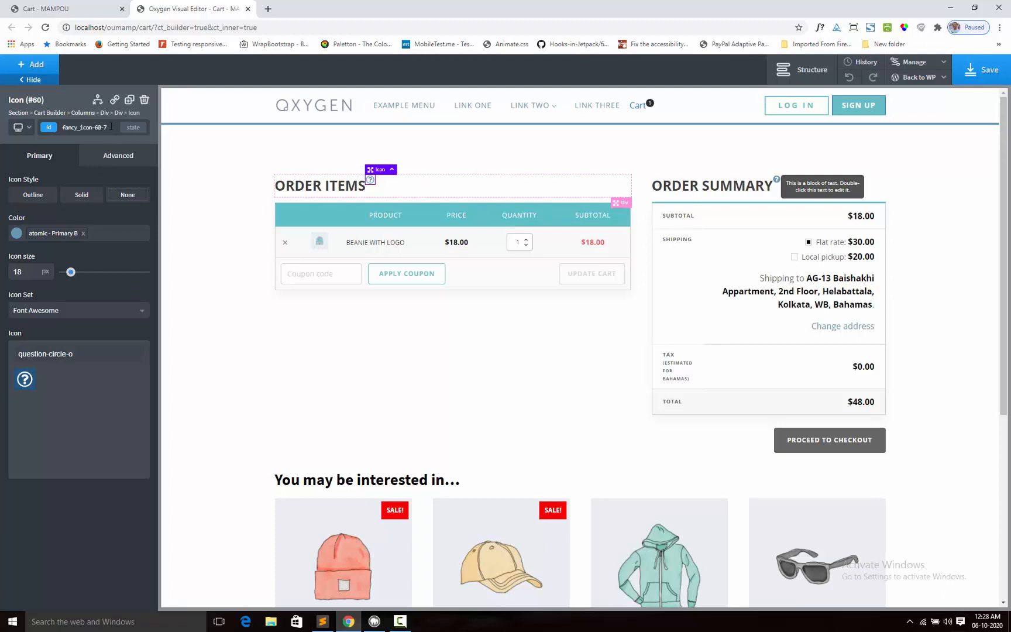
Step: Highlight the new icon's ID field and reopen the components list
double_click(84, 127)
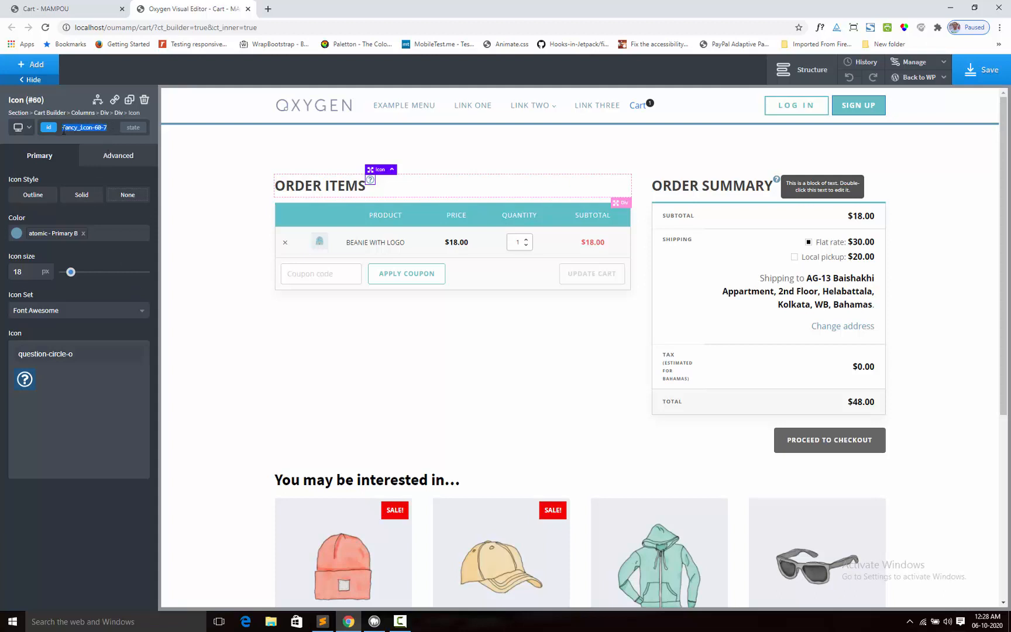
click(84, 127)
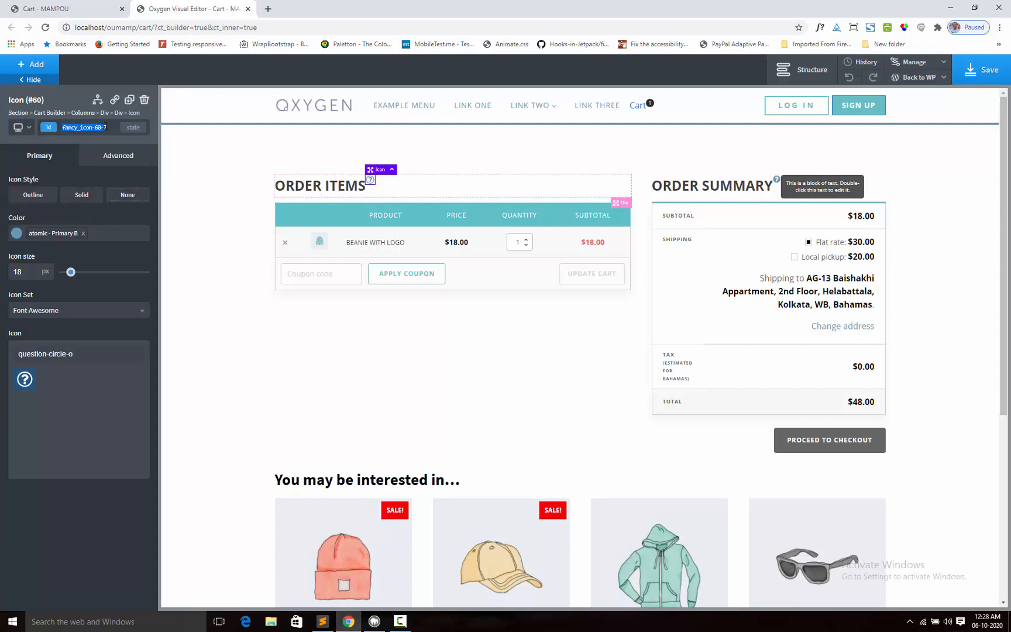
click(83, 127)
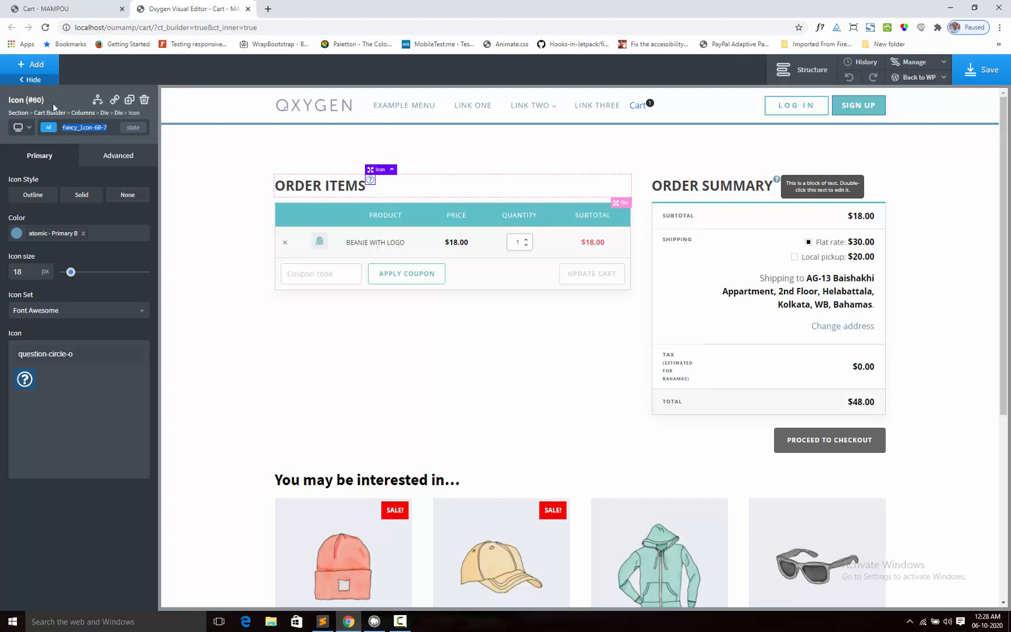
click(32, 64)
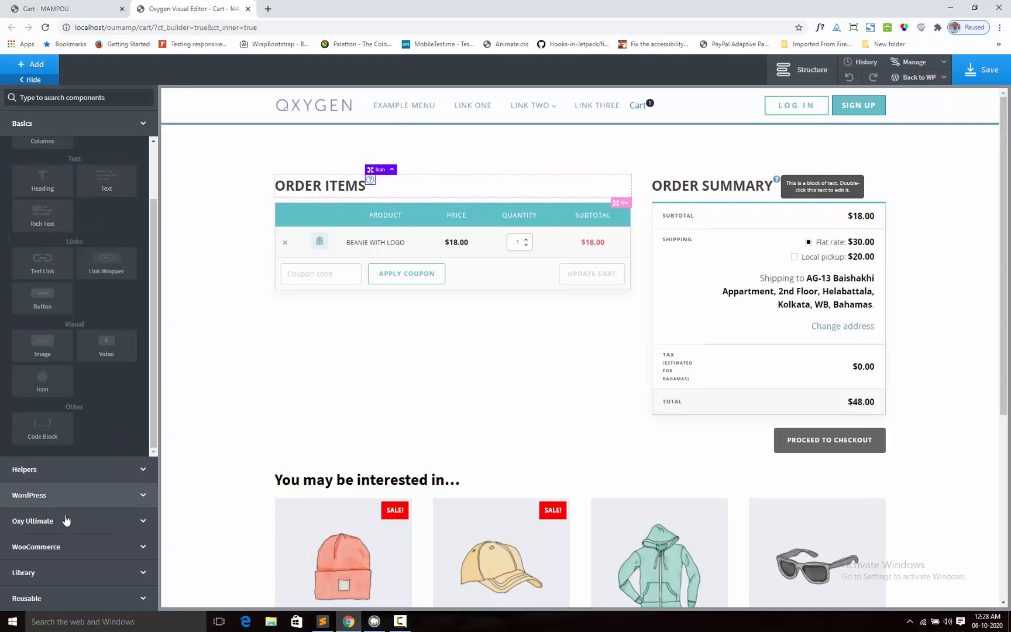
Step: Place Tooltip #61 inside Div #58 right below Icon #60 via the Structure panel
click(32, 520)
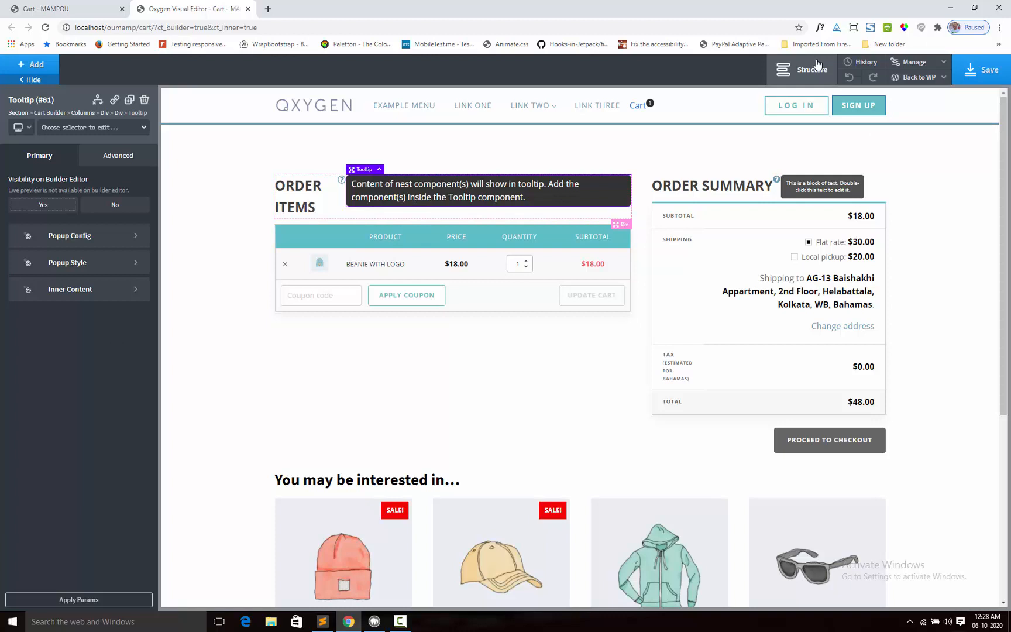
click(810, 70)
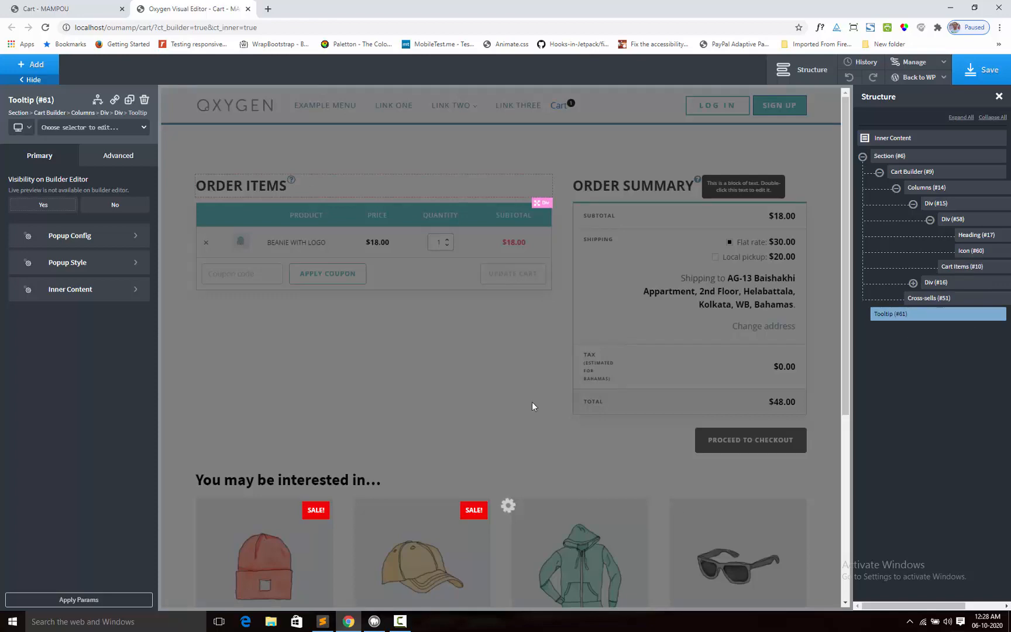
scroll(down, 3)
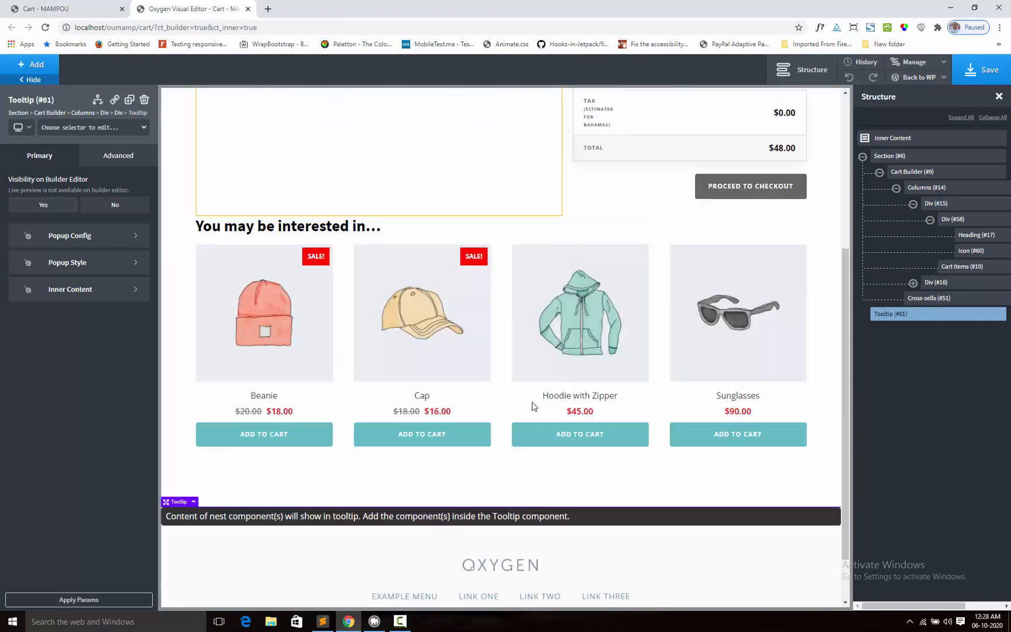
scroll(down, 3)
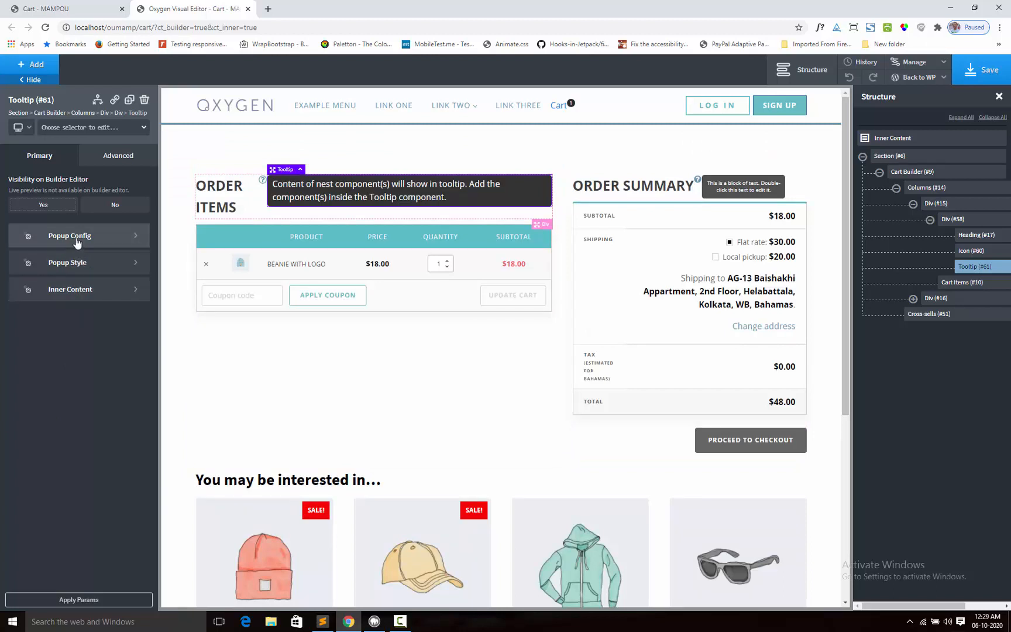
Step: Set the tooltip's trigger selector to #fancy_icon-60-7 and review the placement options
click(69, 235)
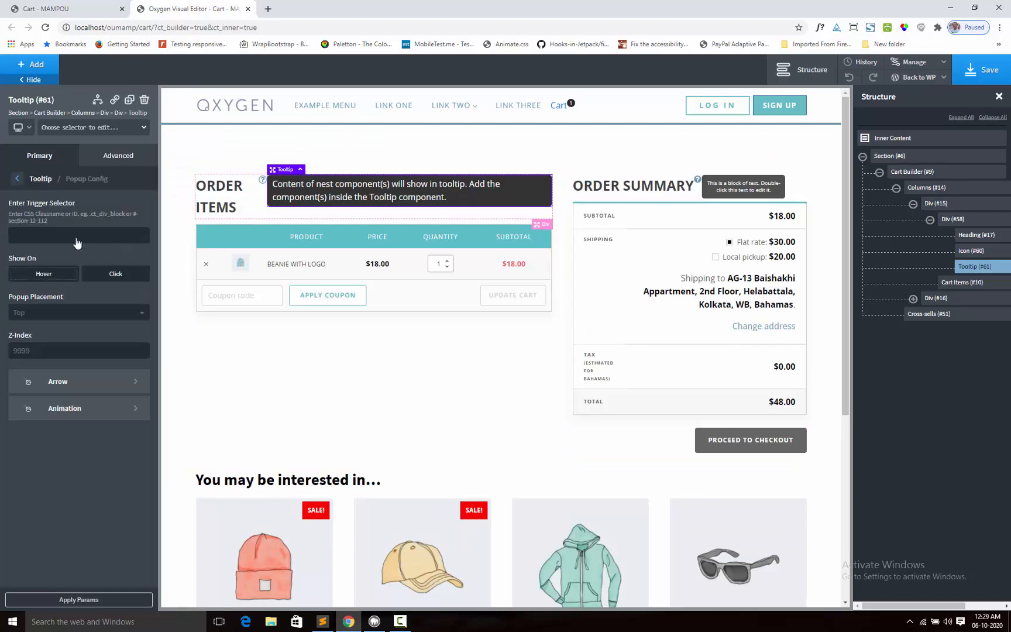
click(78, 235)
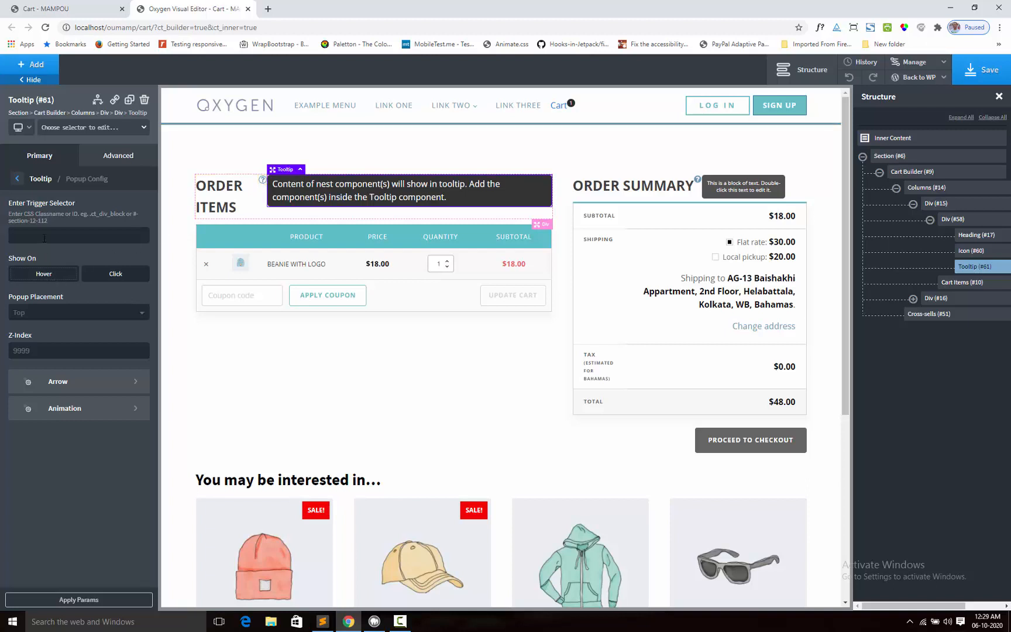
text(#)
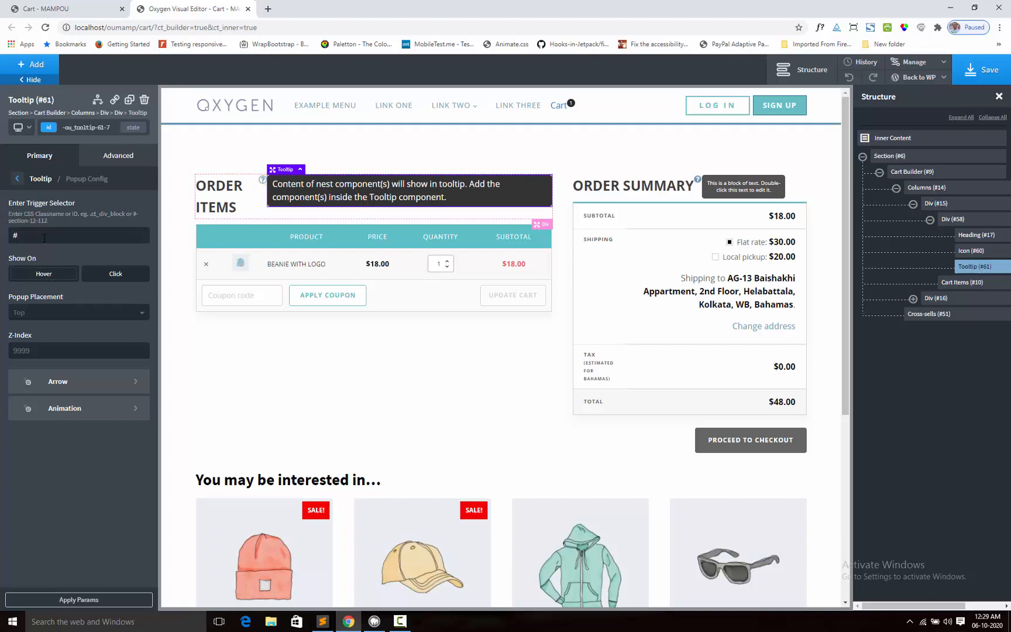
text(#fancy_icon-60-7)
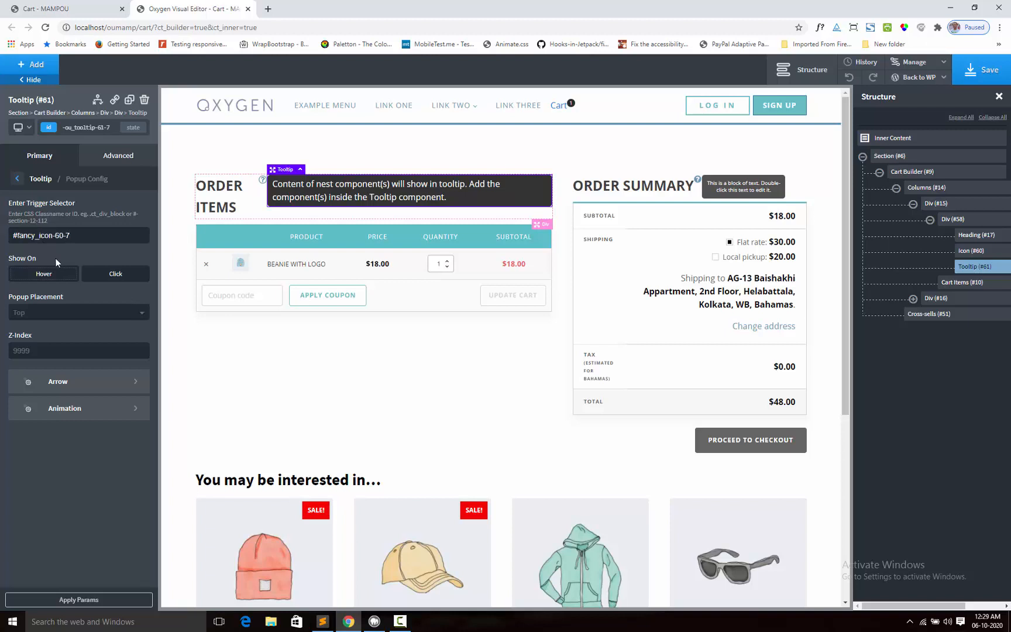
mouse_move(52, 277)
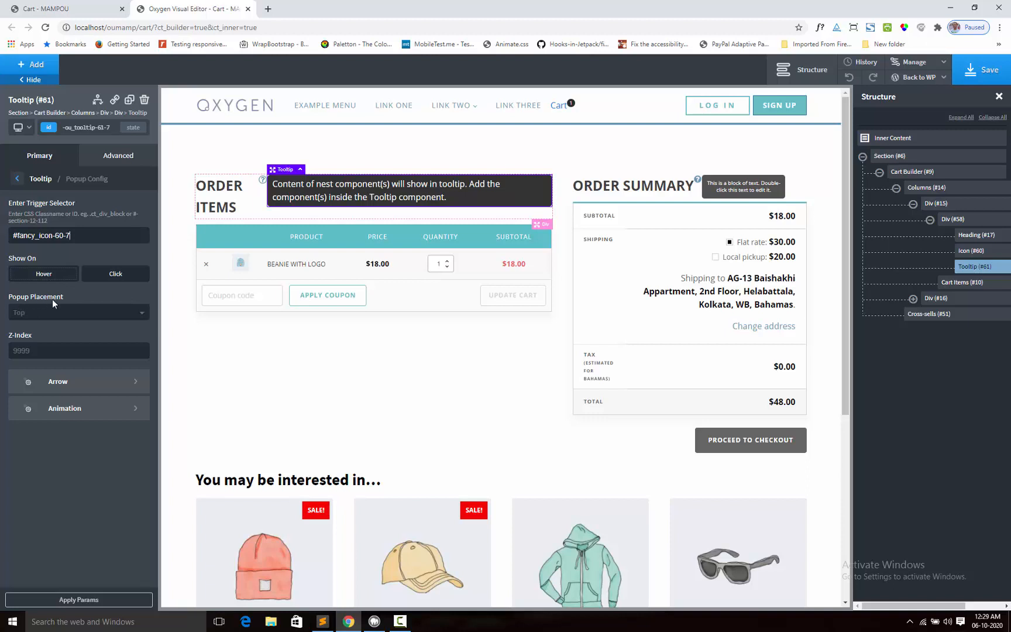
mouse_move(85, 320)
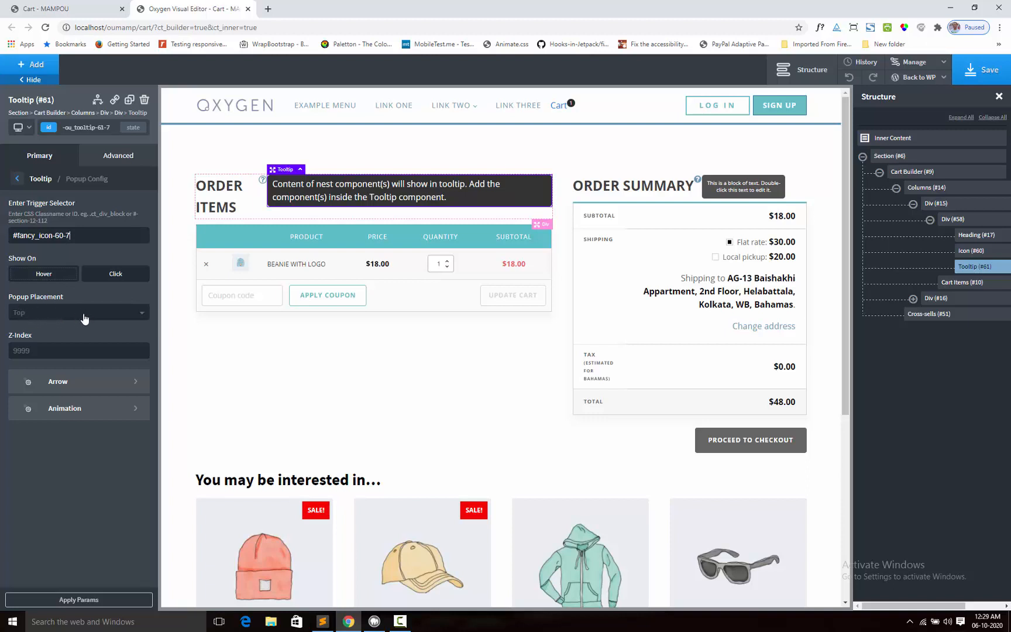
click(77, 312)
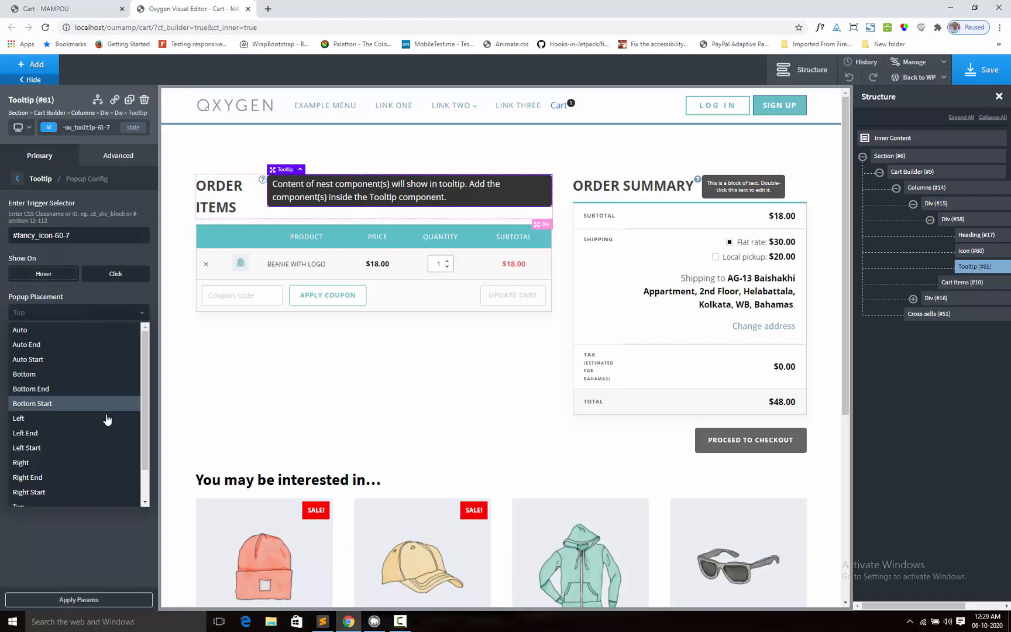
scroll(down, 3)
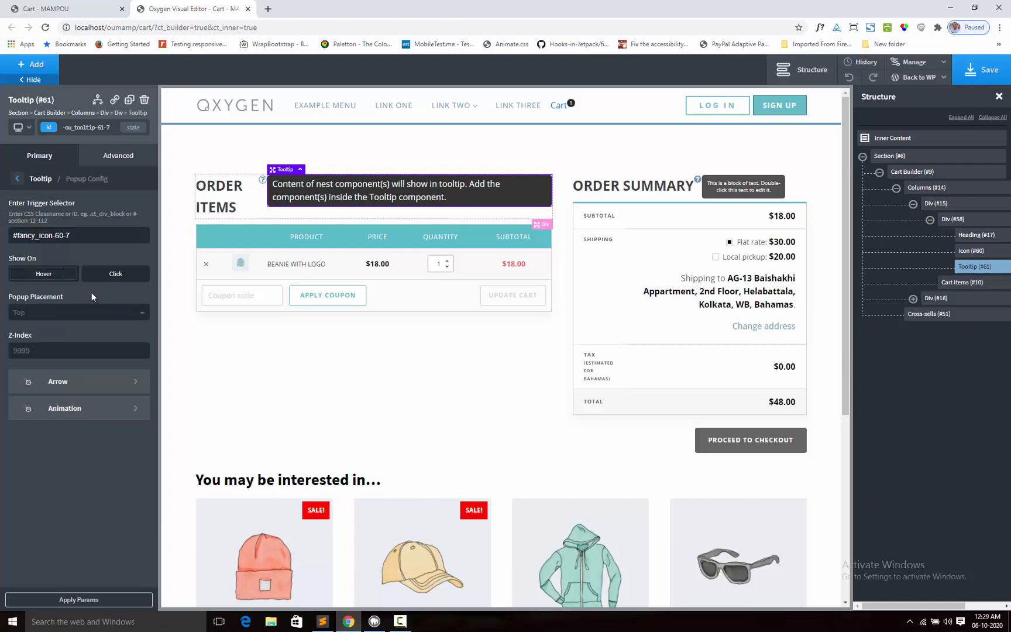
mouse_move(98, 369)
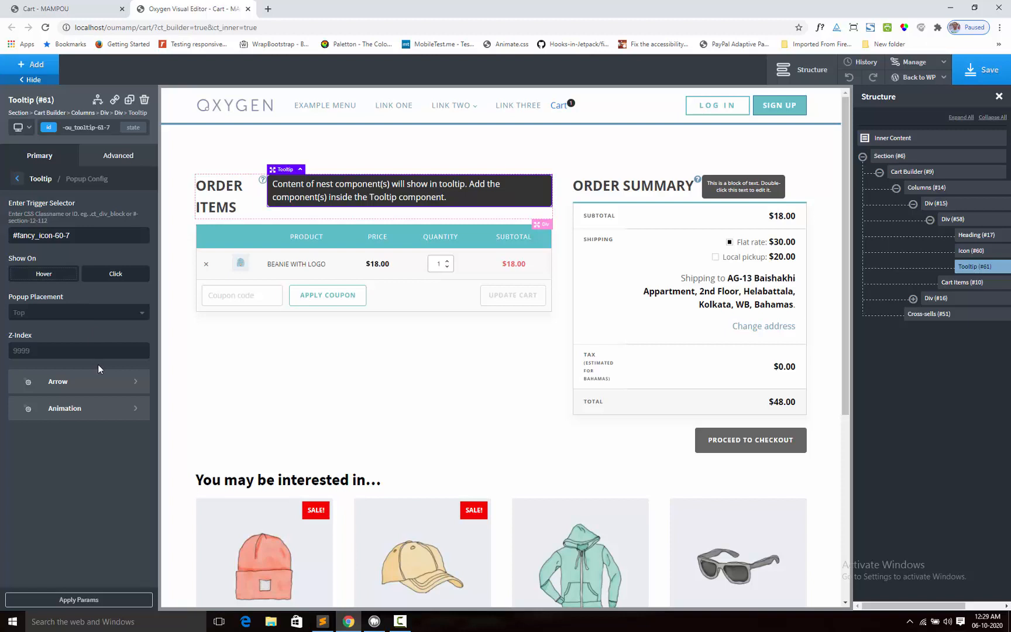
mouse_move(73, 295)
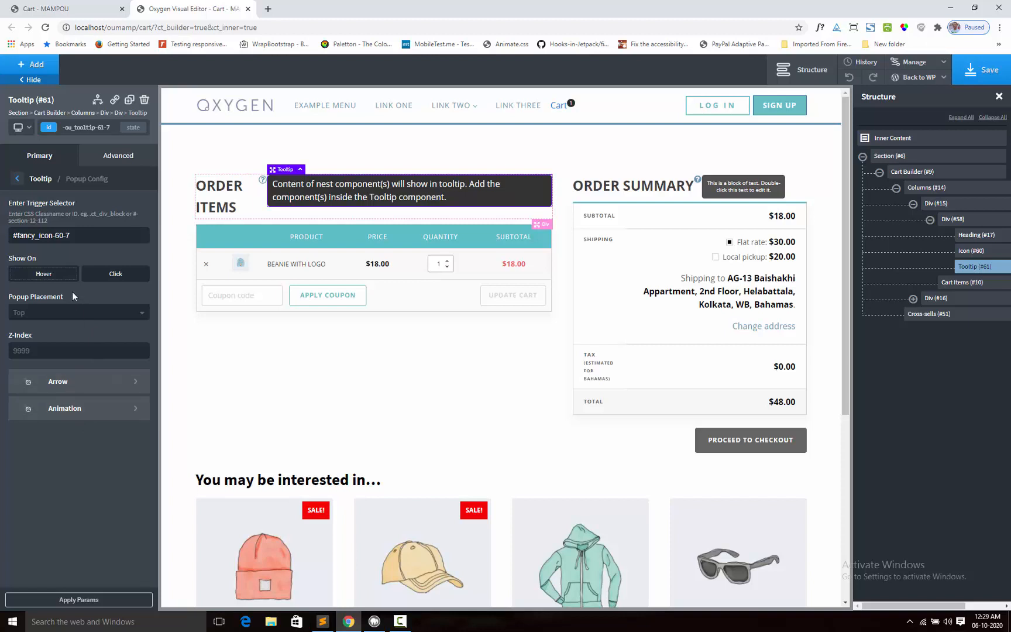
mouse_move(119, 127)
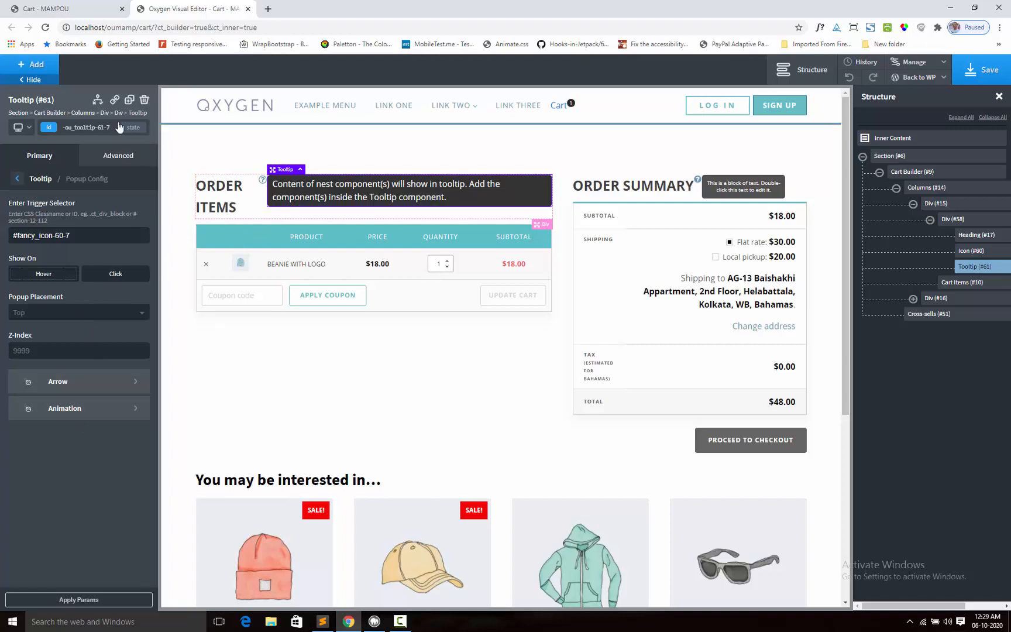
click(31, 64)
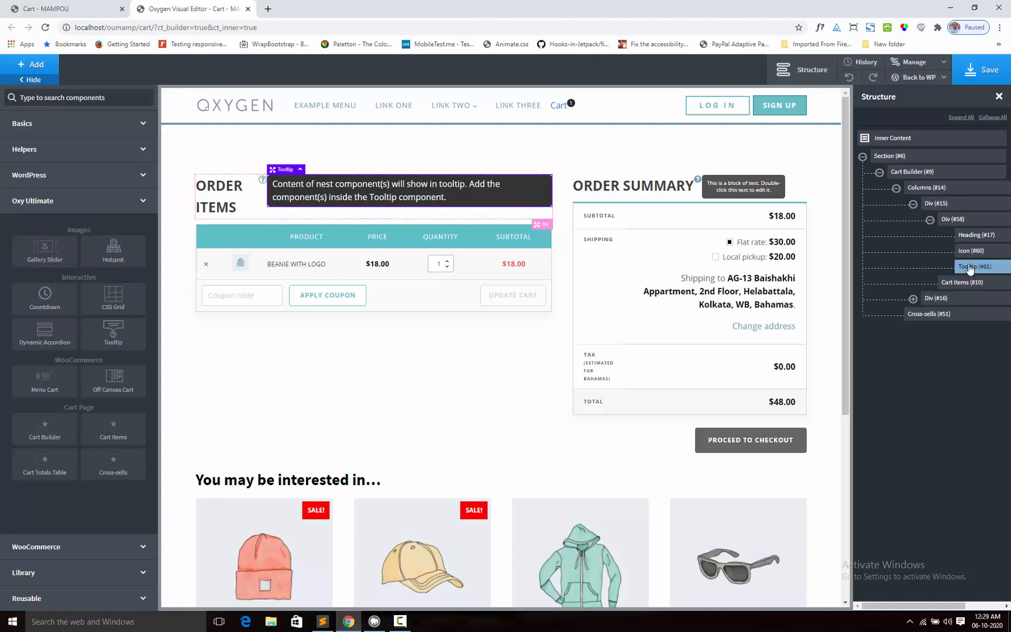
Step: Add a Text block inside the tooltip and set its font size to 9 px
click(23, 123)
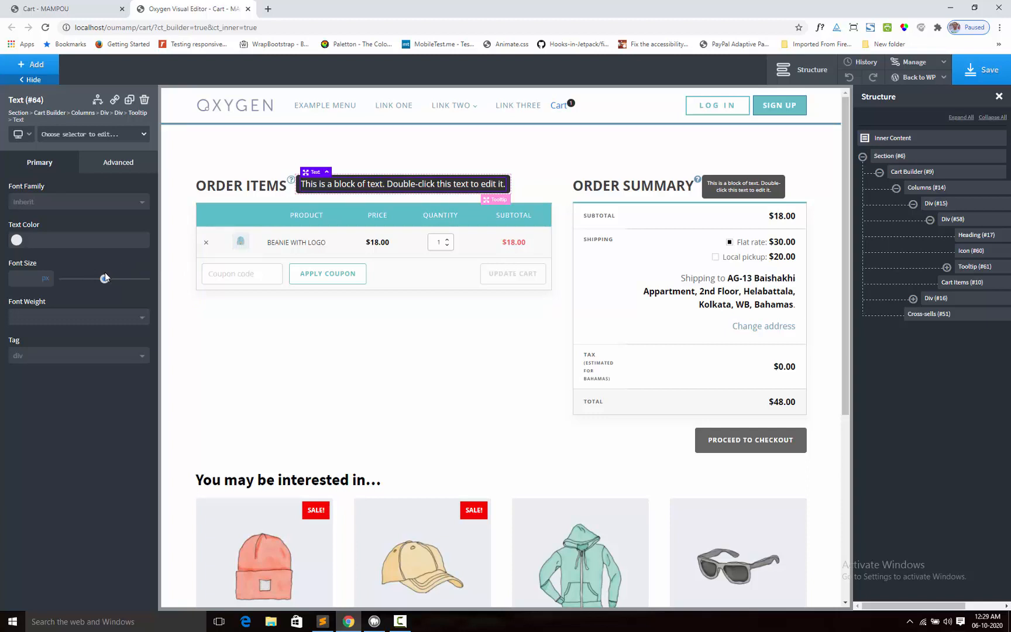
drag(95, 278, 84, 277)
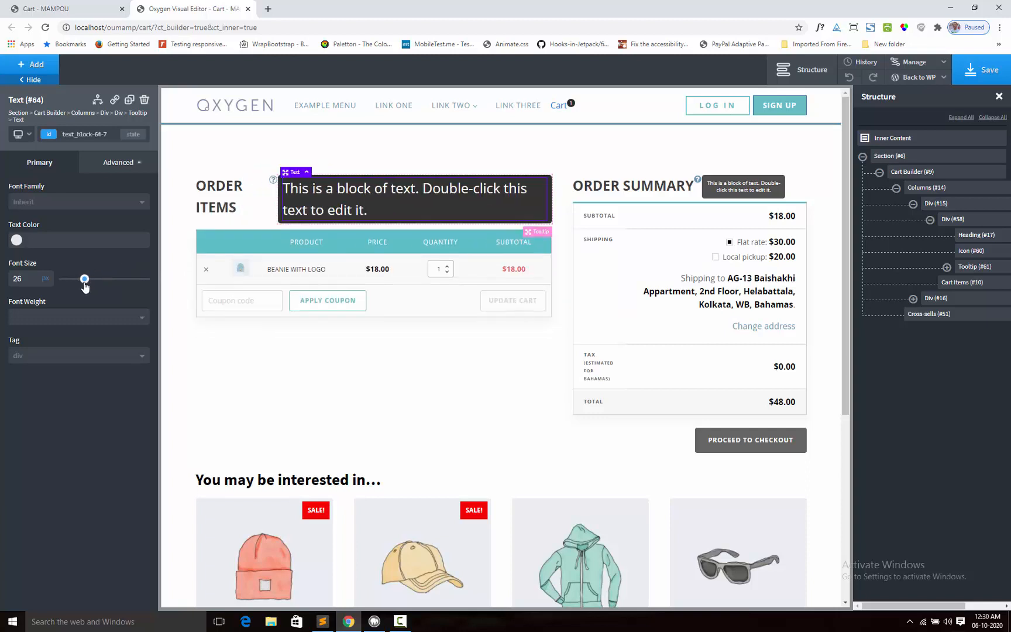
drag(84, 279, 70, 279)
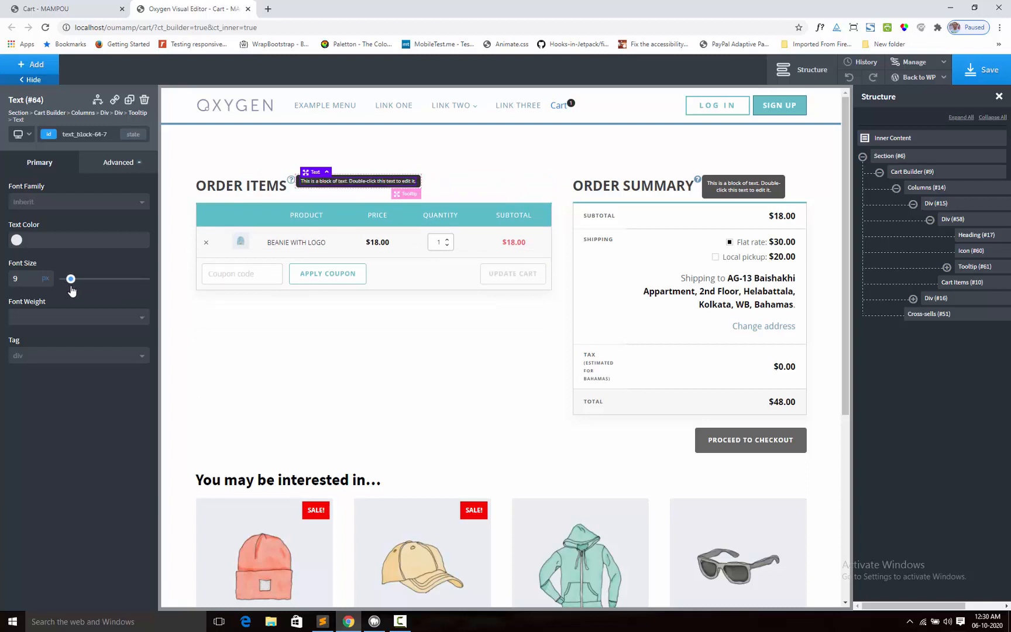
mouse_move(985, 270)
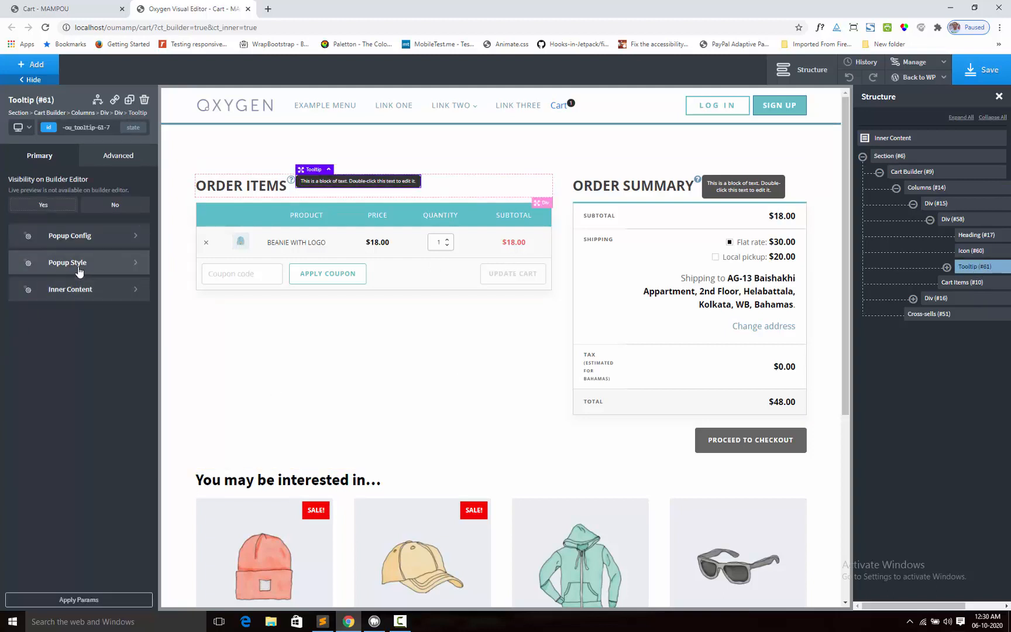
Step: Set the tooltip's Popup Style width to 130 px
click(67, 263)
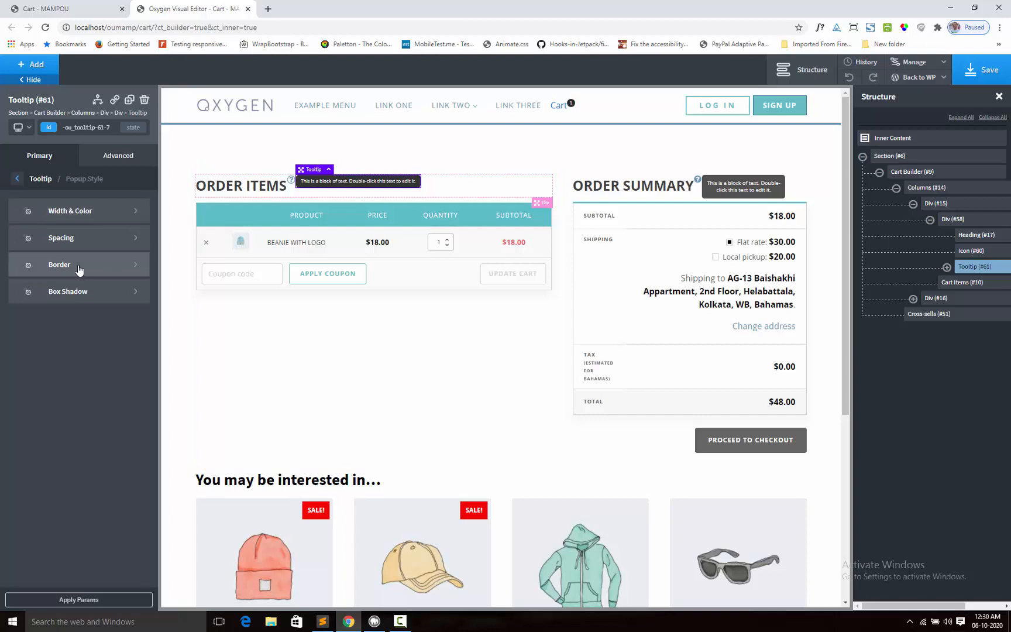
click(70, 210)
text(100)
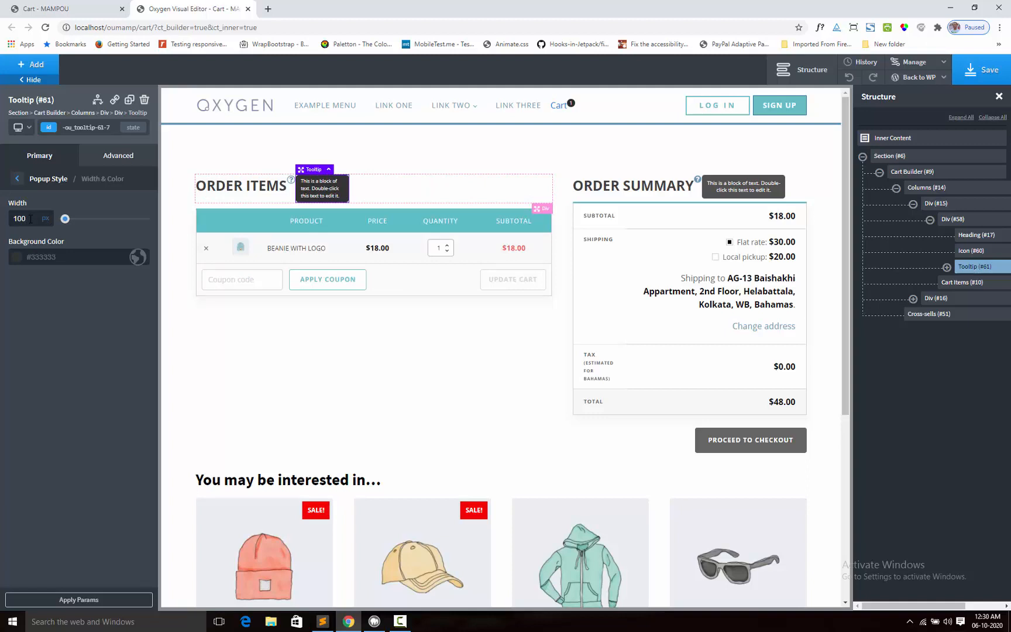
text(130)
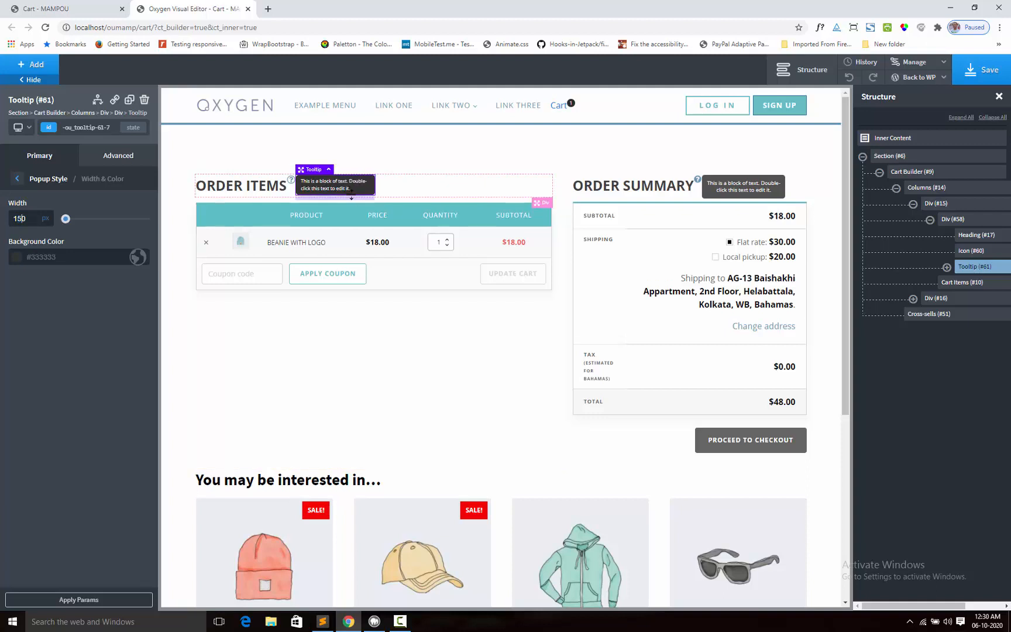
Step: Inspect the text block's Advanced tab, then reselect the tooltip's Width & Color settings
click(336, 184)
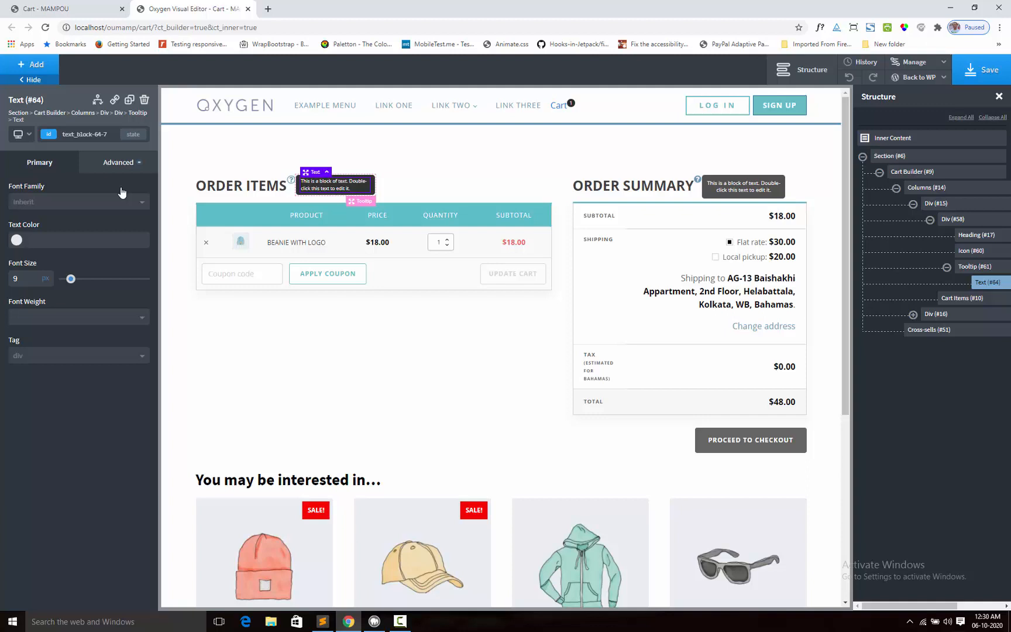
click(118, 162)
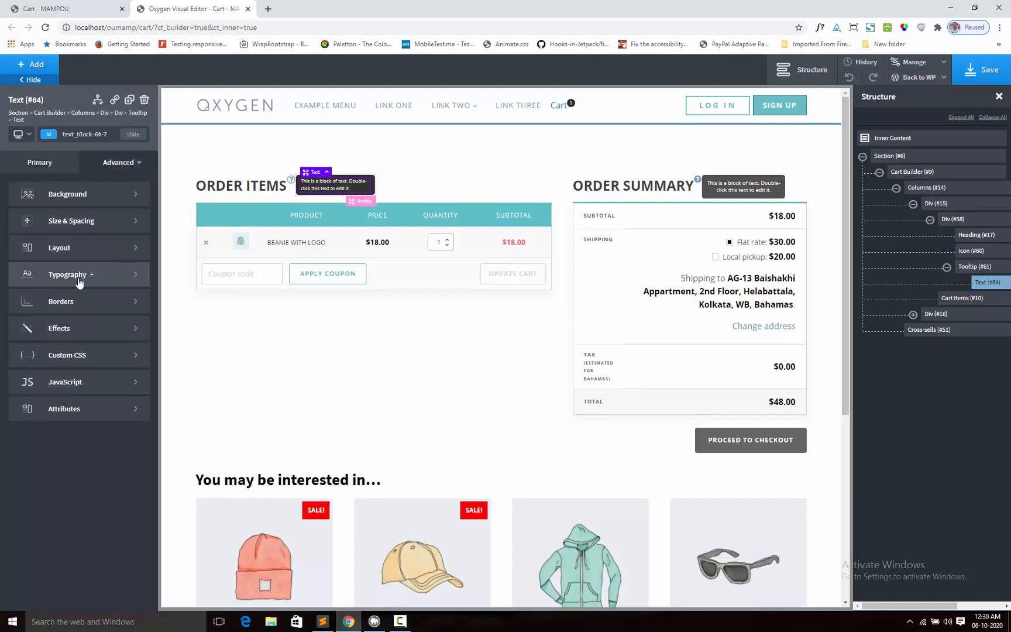
click(67, 274)
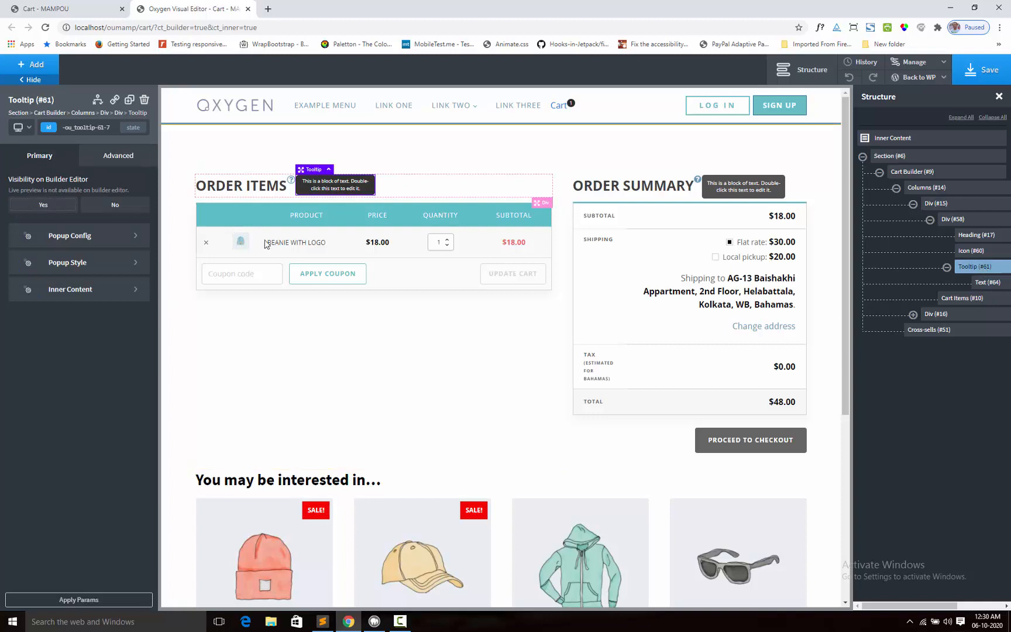
click(67, 262)
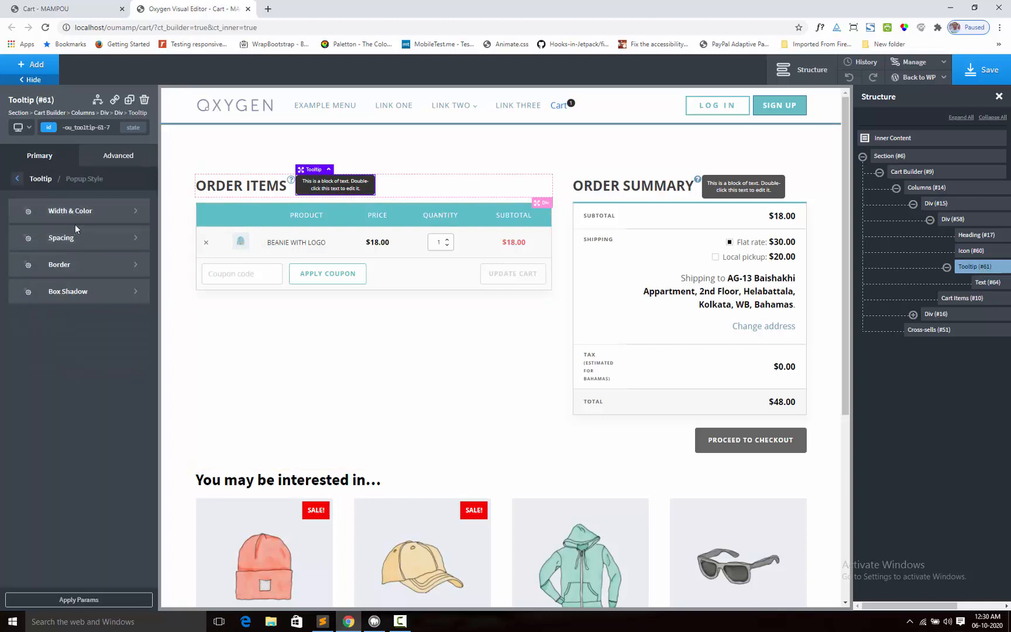
click(70, 211)
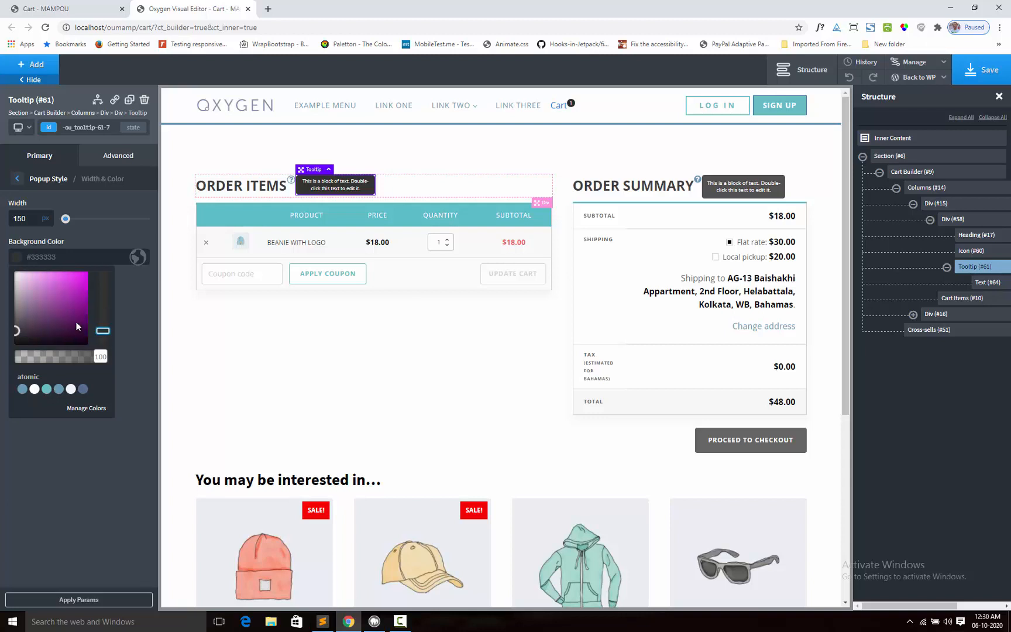
Step: Give the tooltip a magenta background and set the arrow colour to #f20aff
click(76, 291)
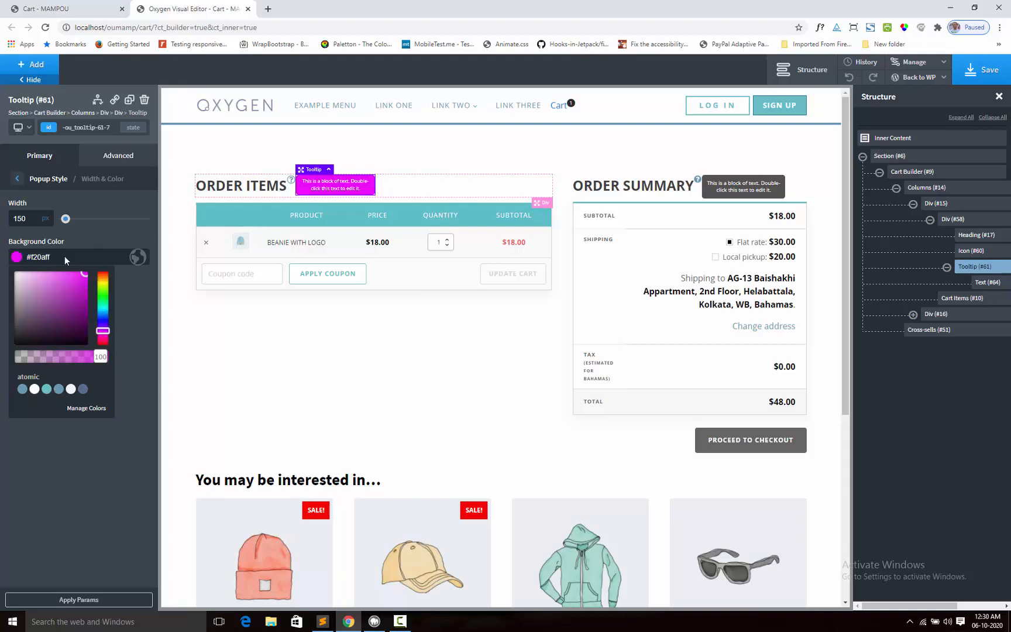
click(37, 257)
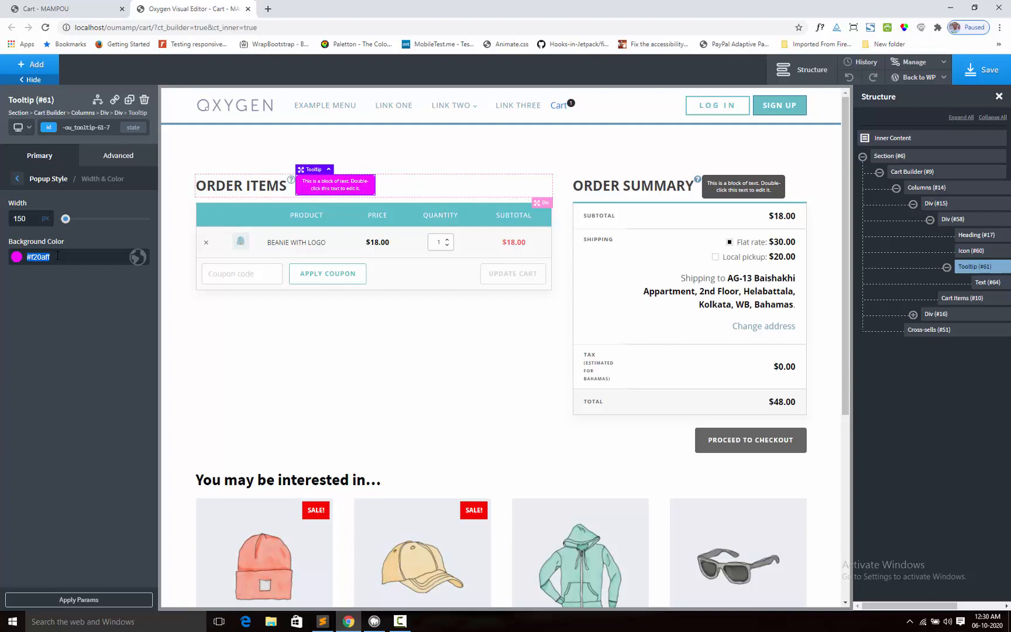
click(17, 179)
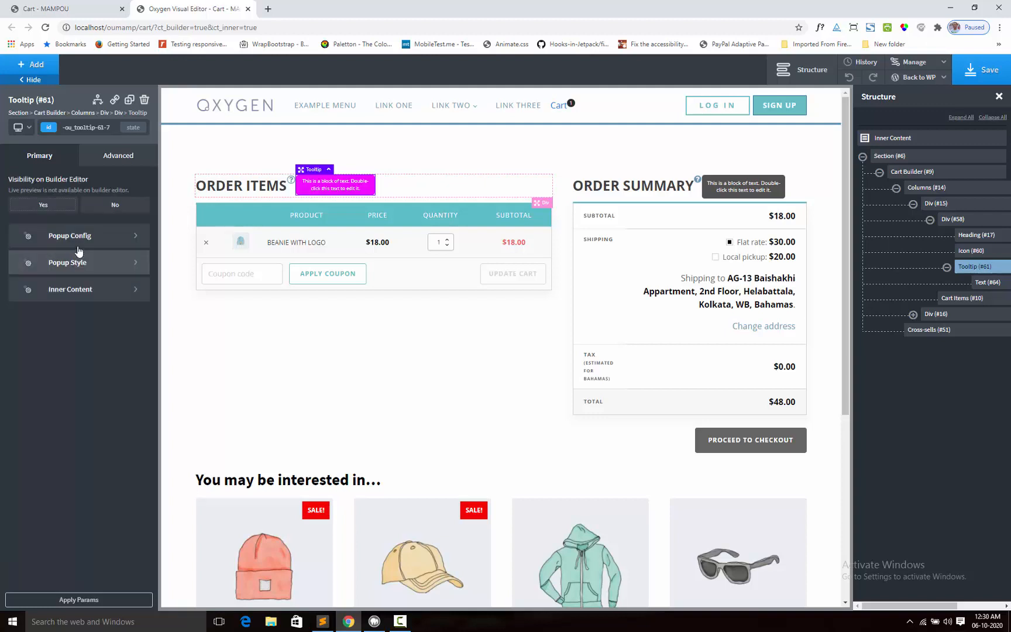
click(70, 235)
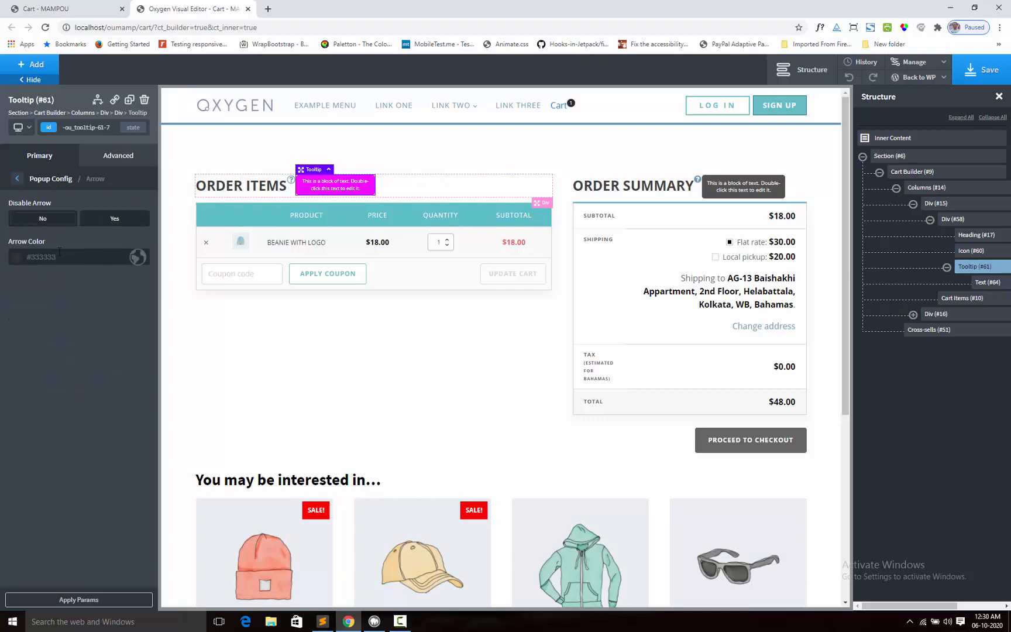
text(f20aff)
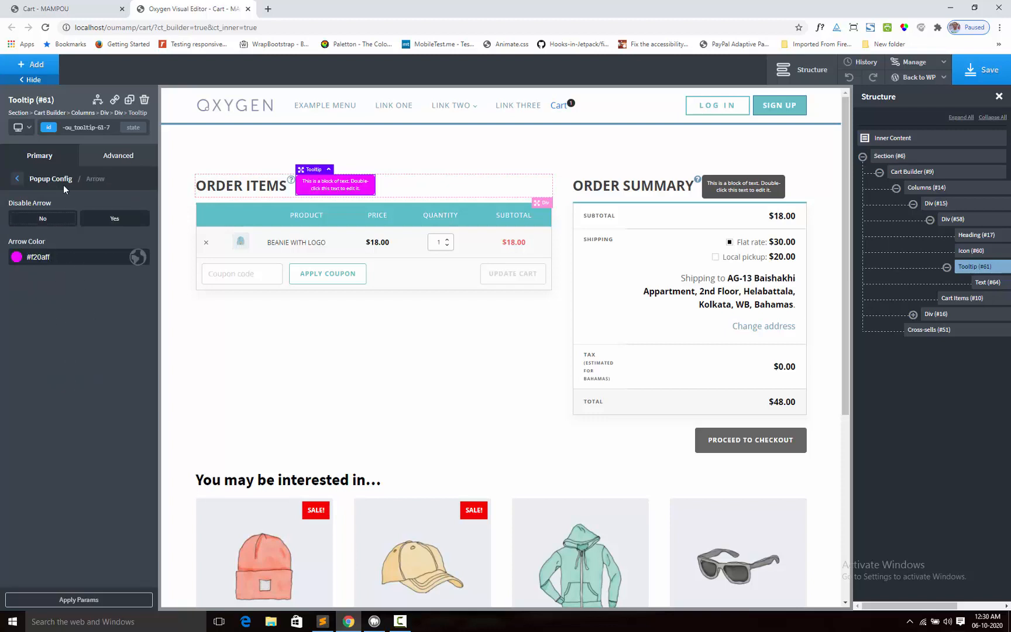
click(16, 178)
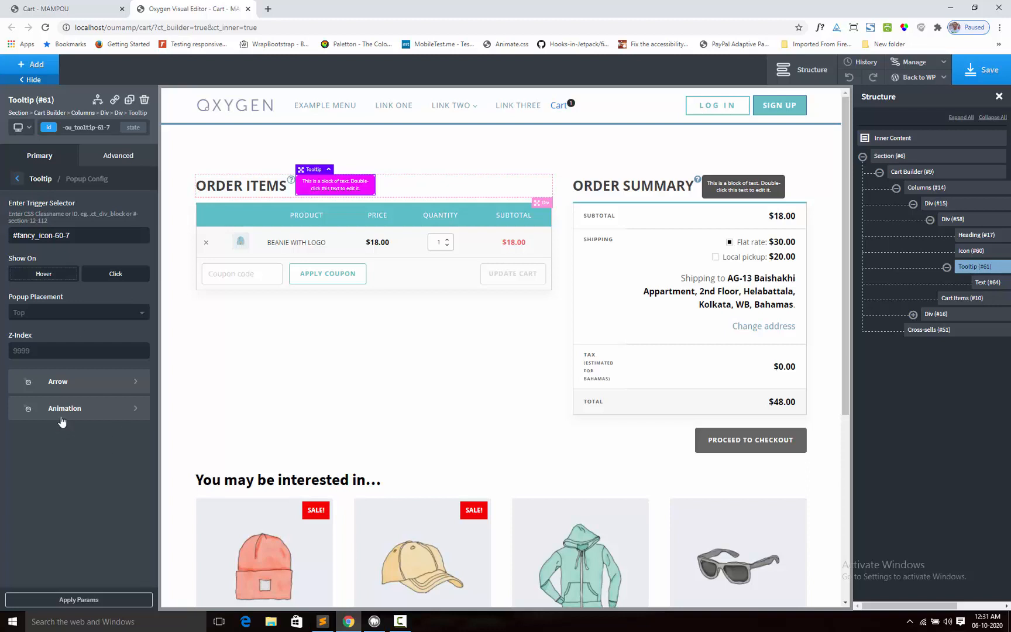
Step: Enter 15 as the tooltip's animation Distance, then return to the Popup Config settings
click(64, 408)
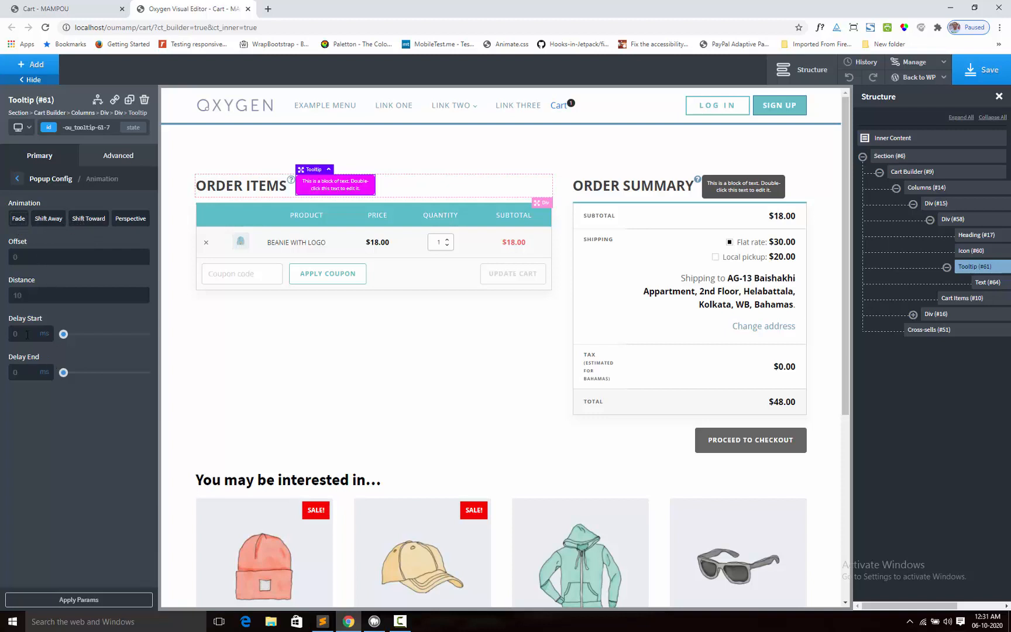
click(77, 295)
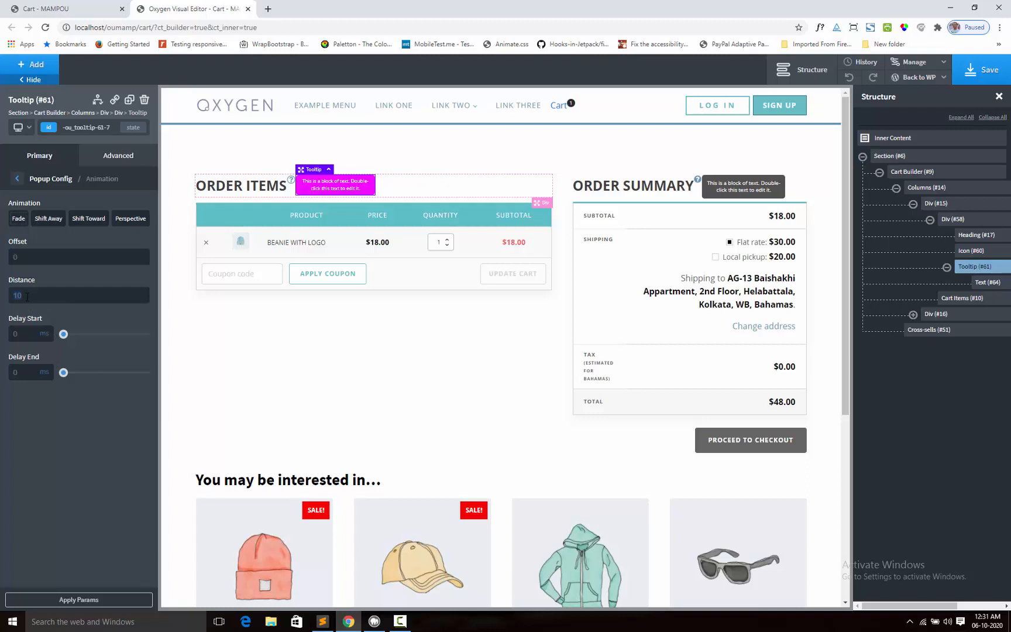
text(15)
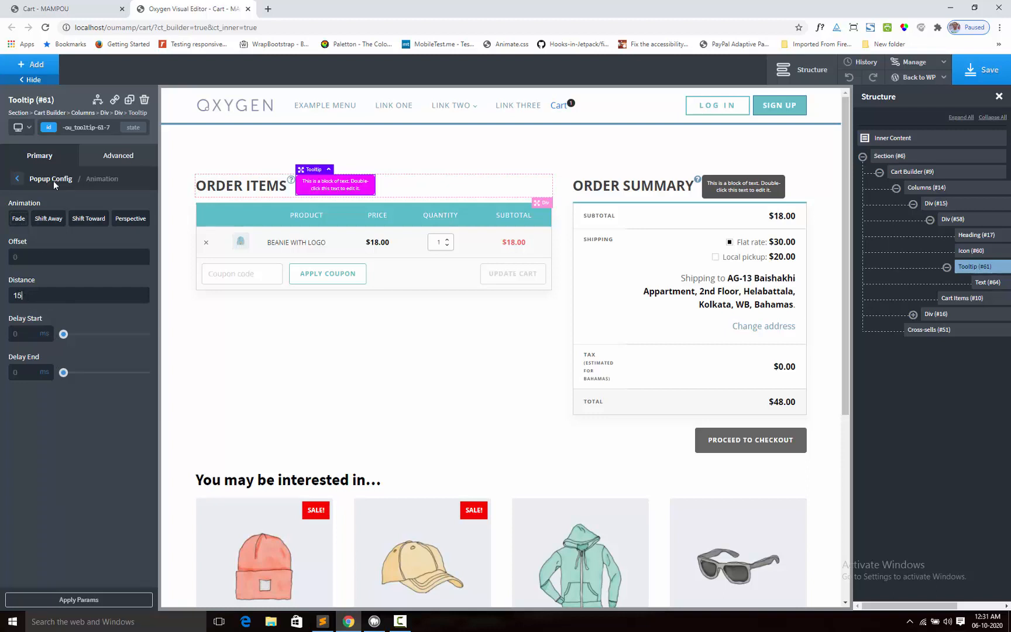
click(17, 178)
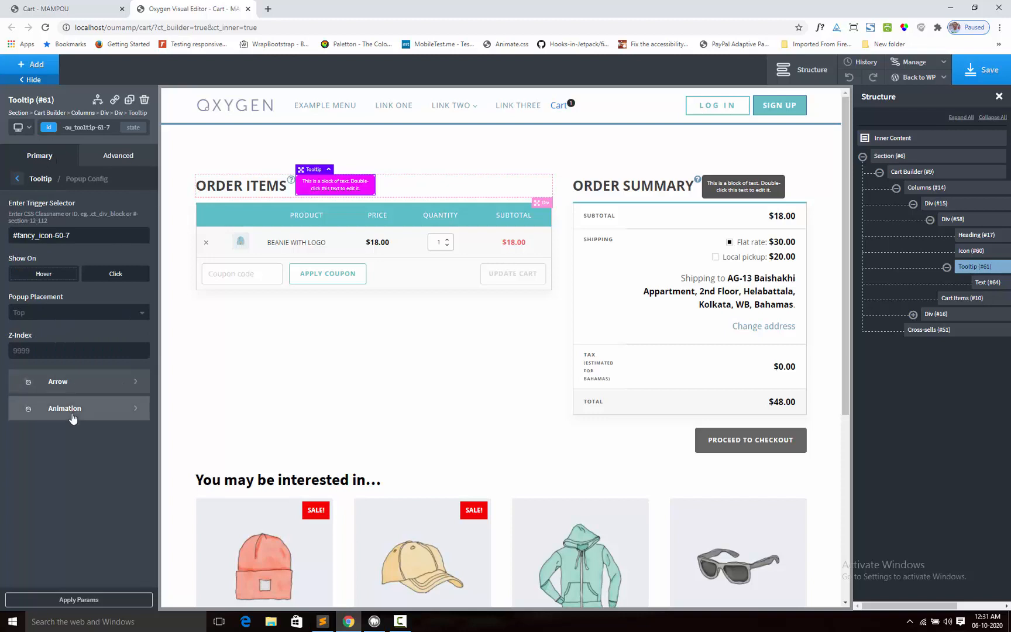
click(65, 408)
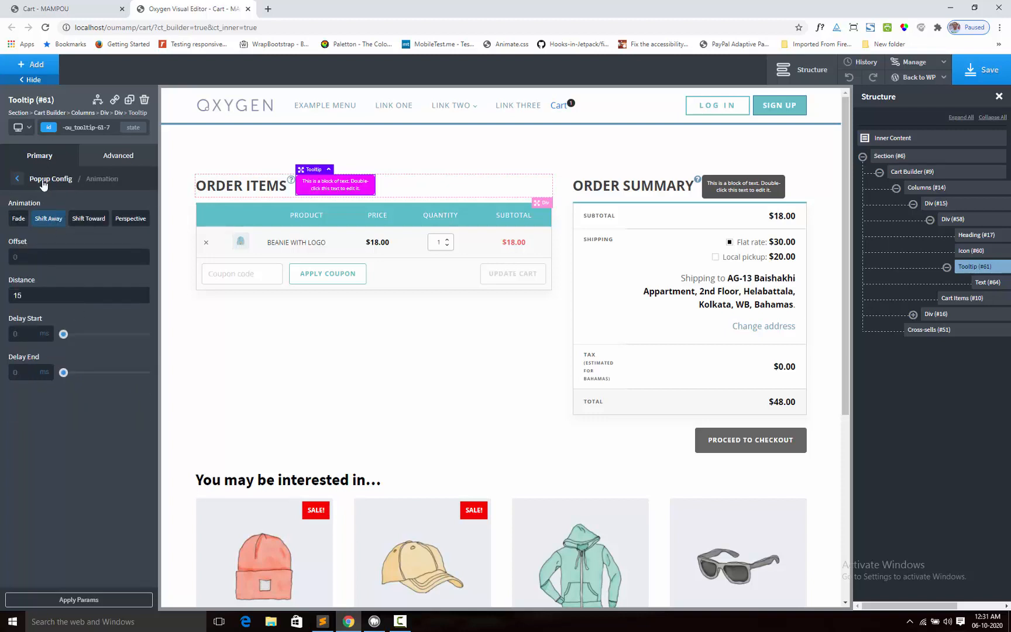
click(17, 179)
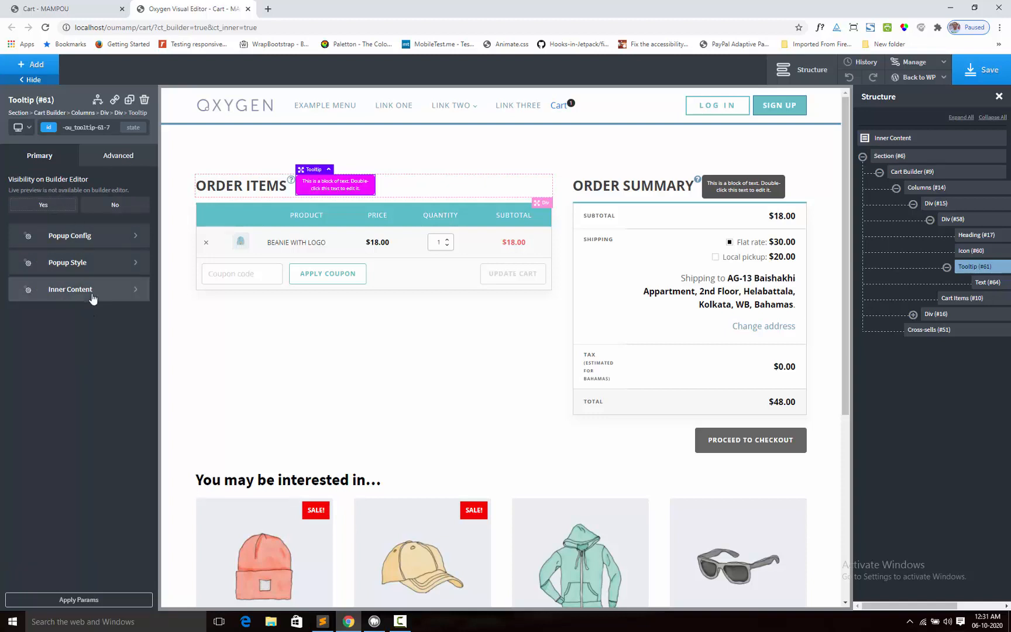
Step: Save the cart page so the configured tooltip settings are stored
click(70, 289)
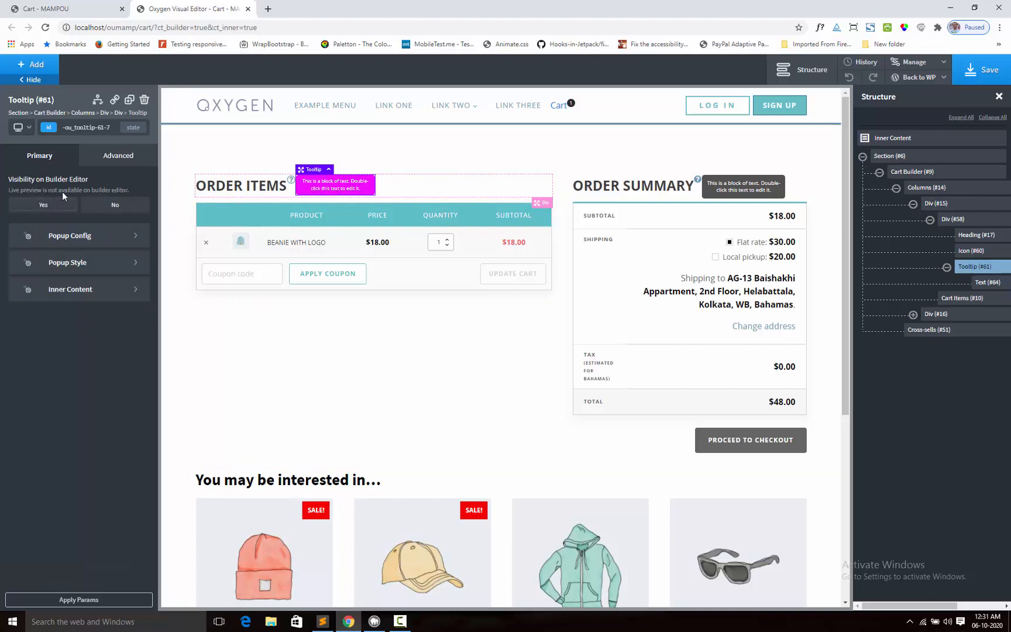
mouse_move(111, 303)
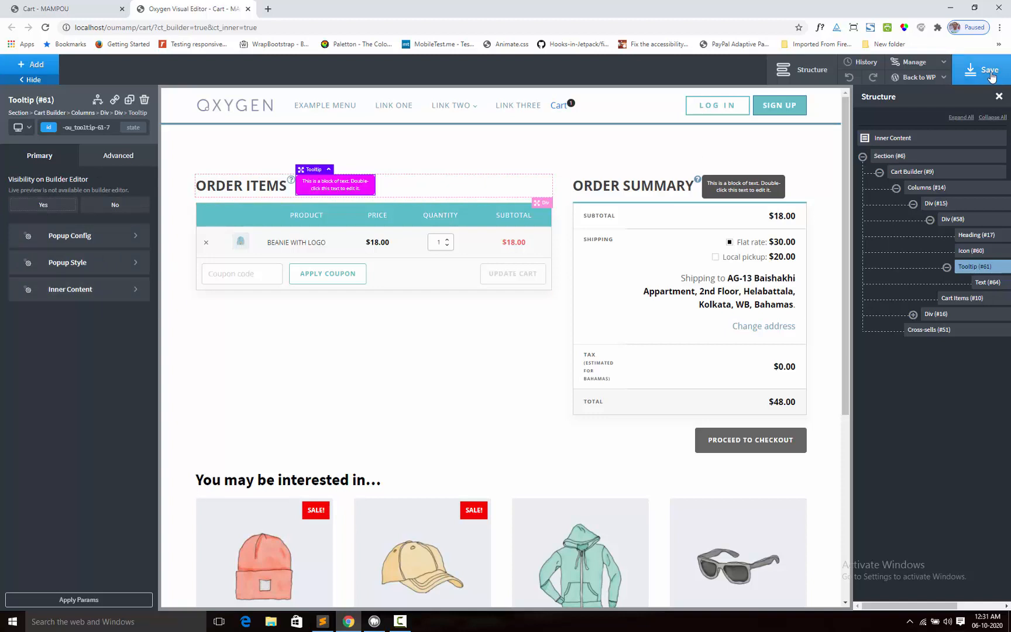
click(987, 70)
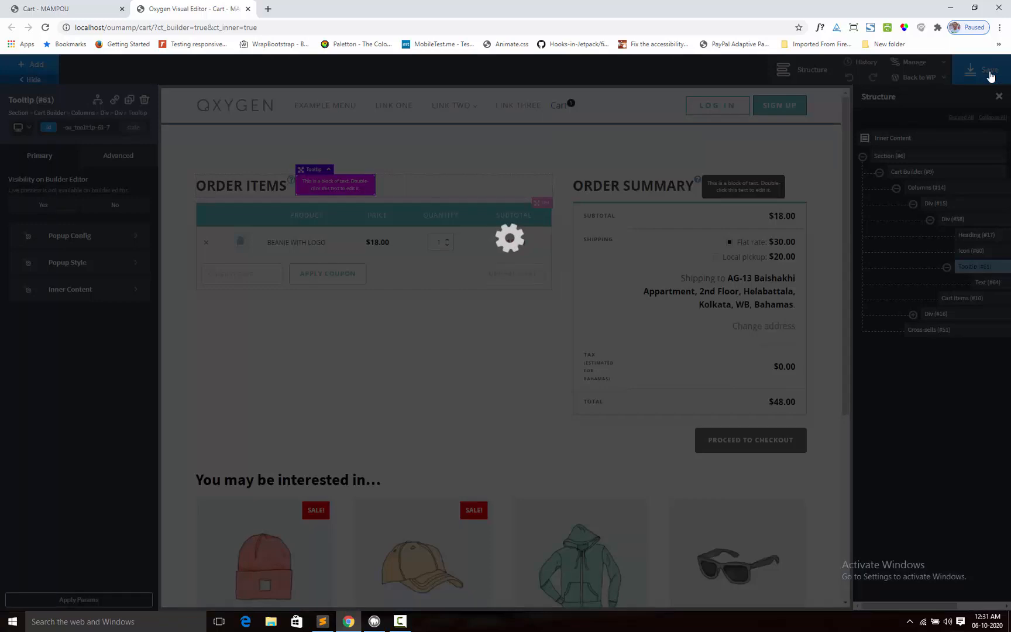
click(64, 8)
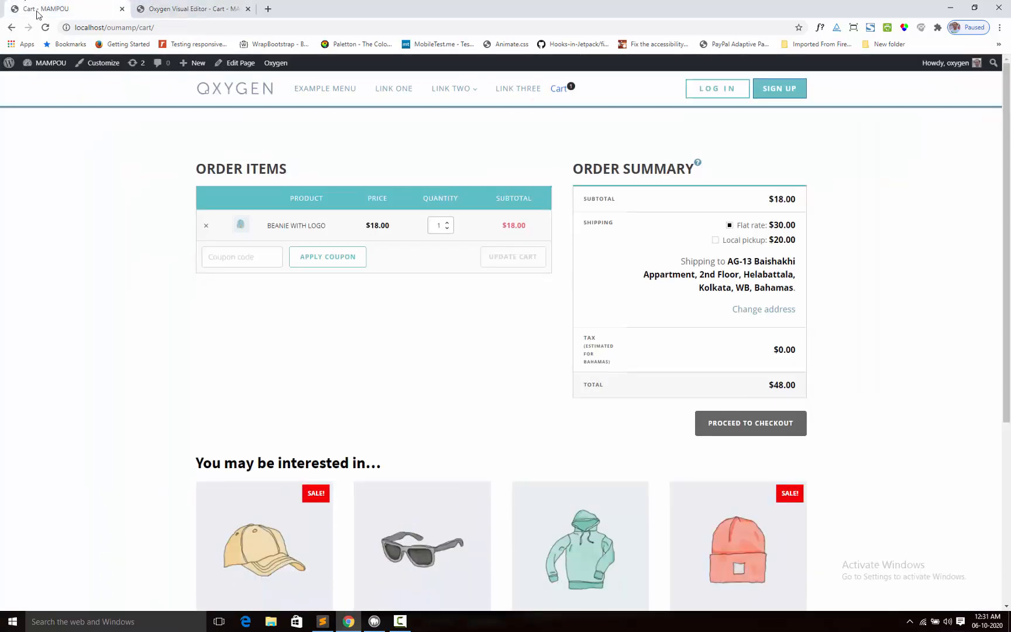
click(46, 27)
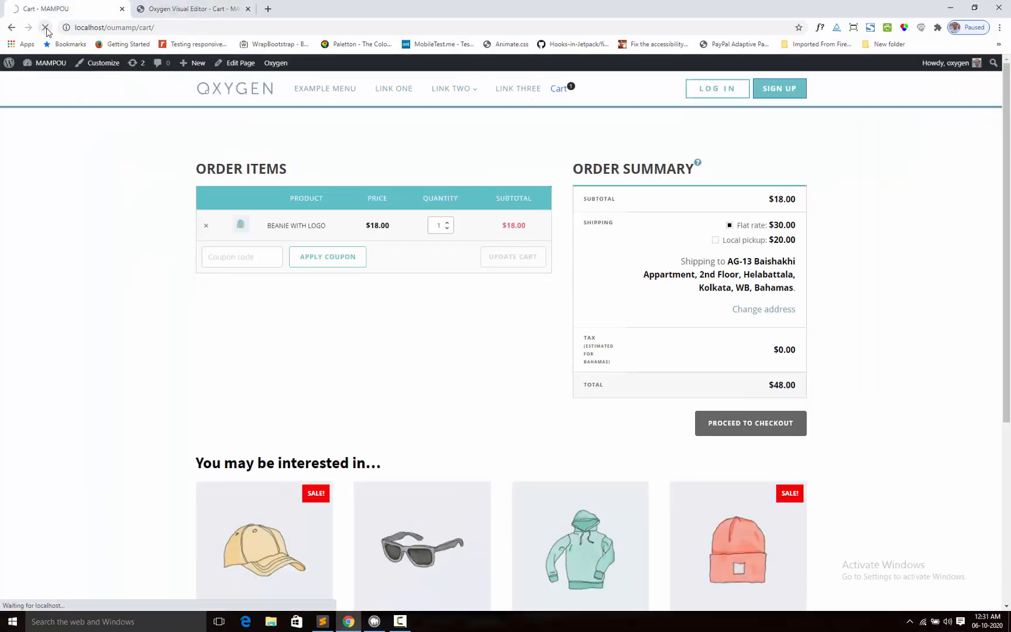
mouse_move(46, 28)
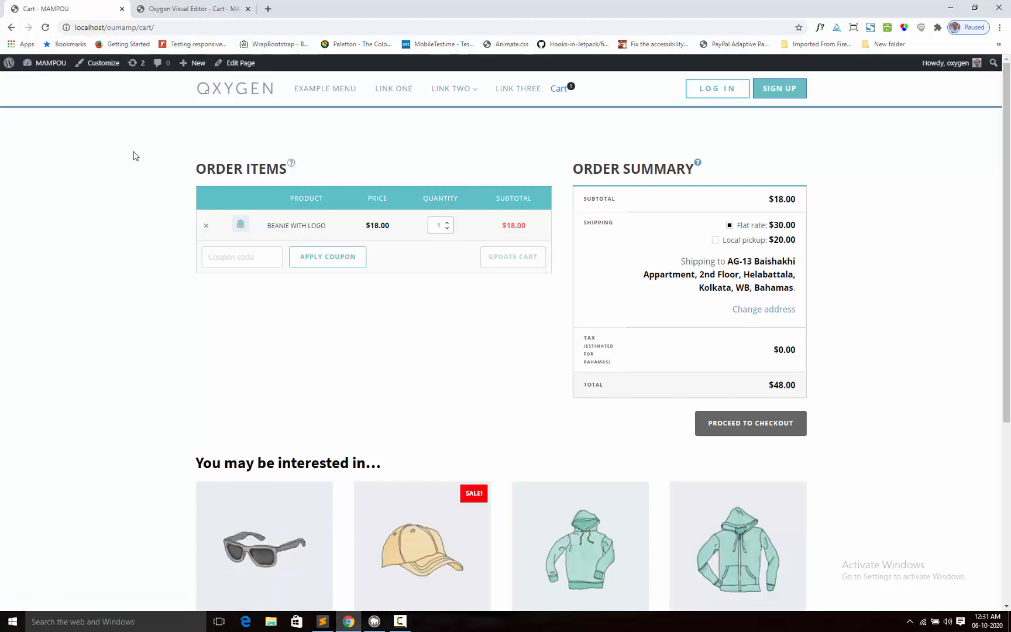
mouse_move(292, 169)
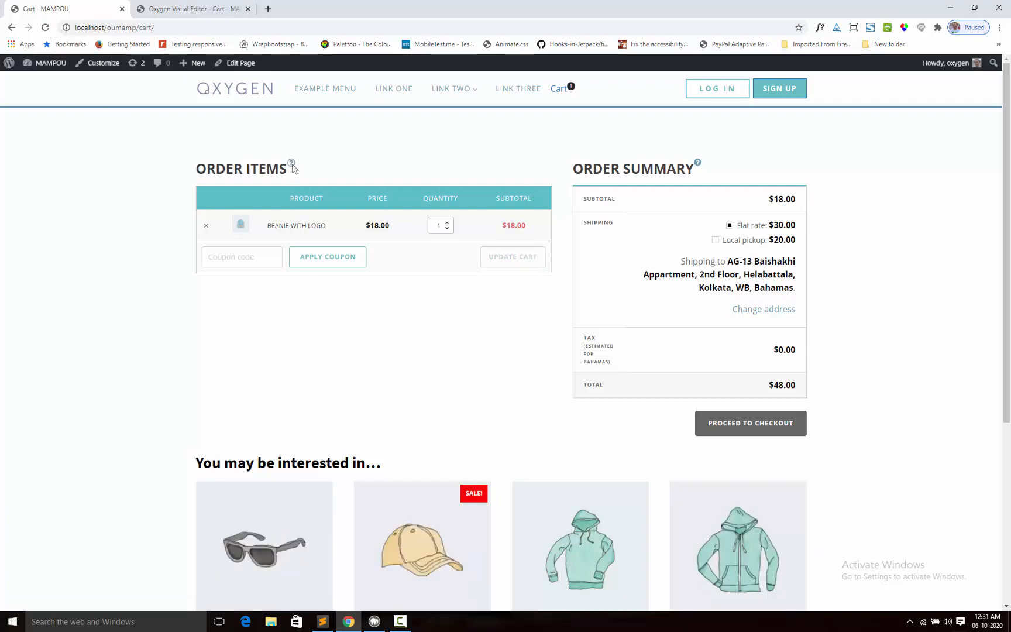
mouse_move(296, 172)
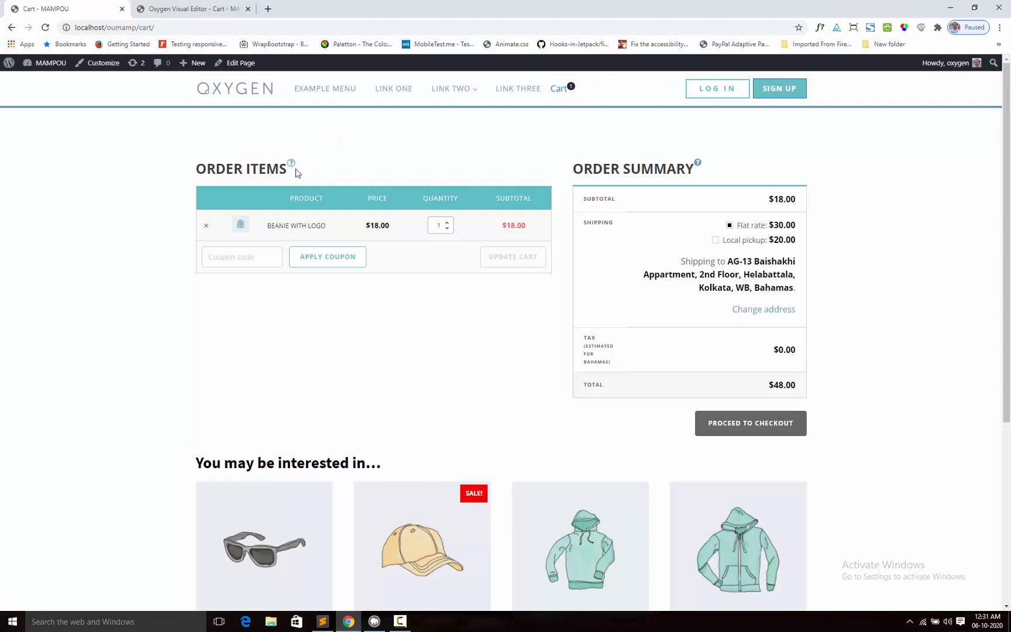
mouse_move(296, 172)
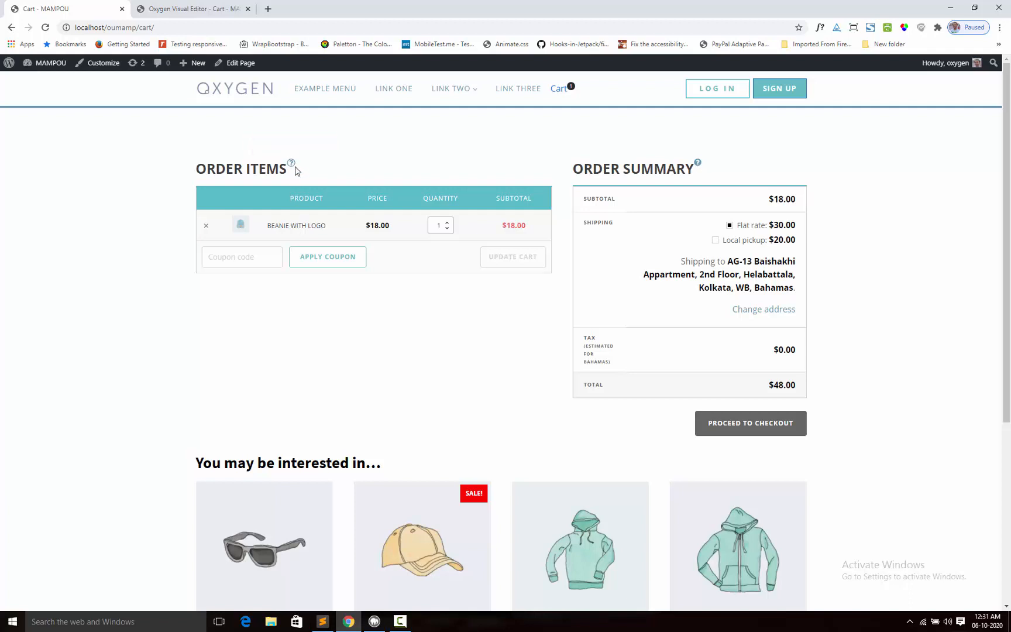
mouse_move(699, 170)
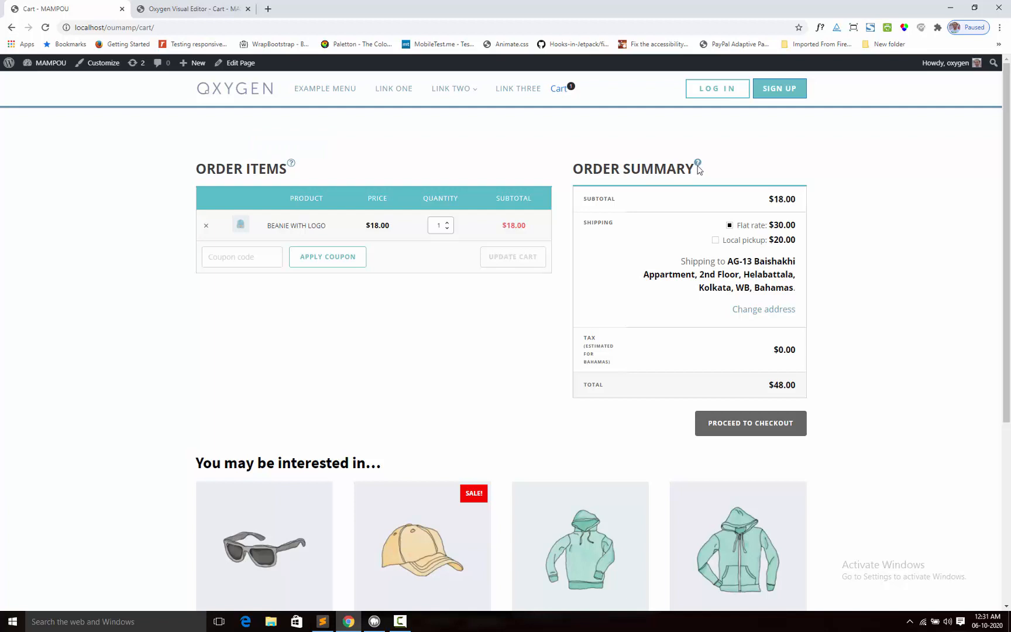
mouse_move(291, 166)
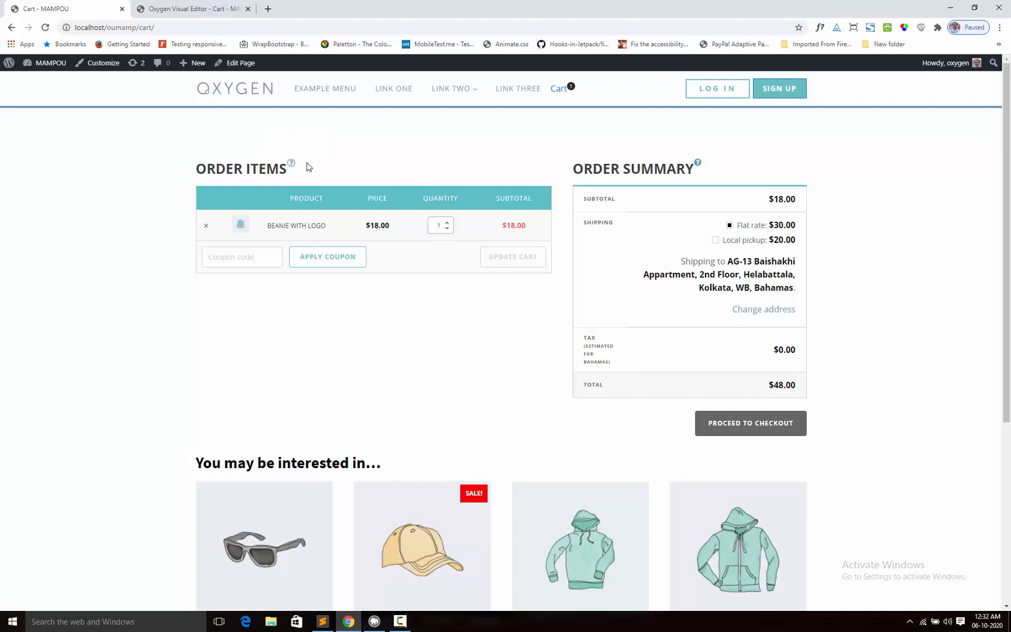
mouse_move(332, 154)
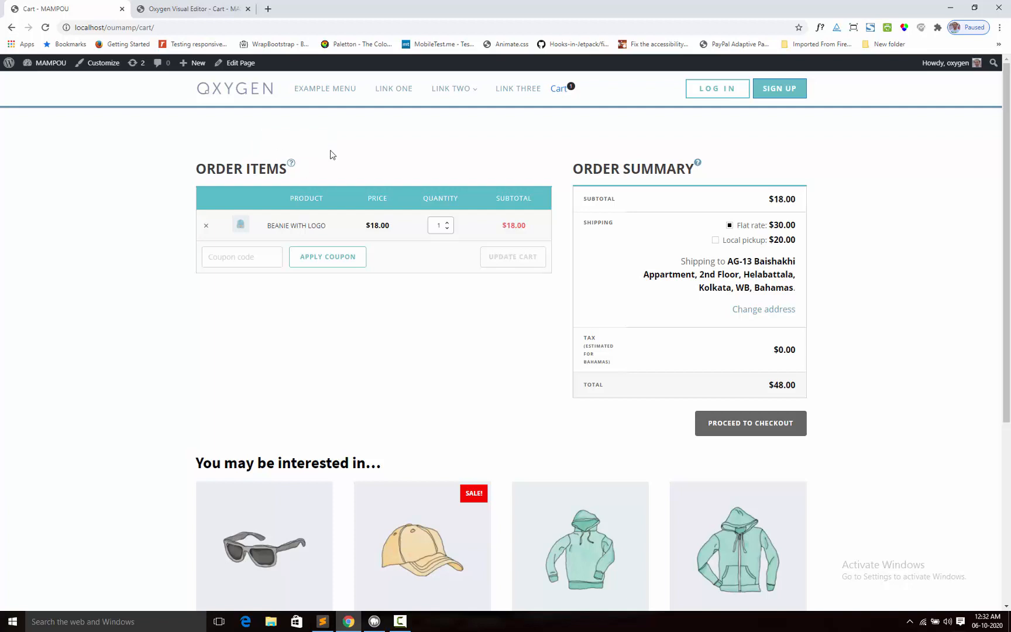
click(191, 8)
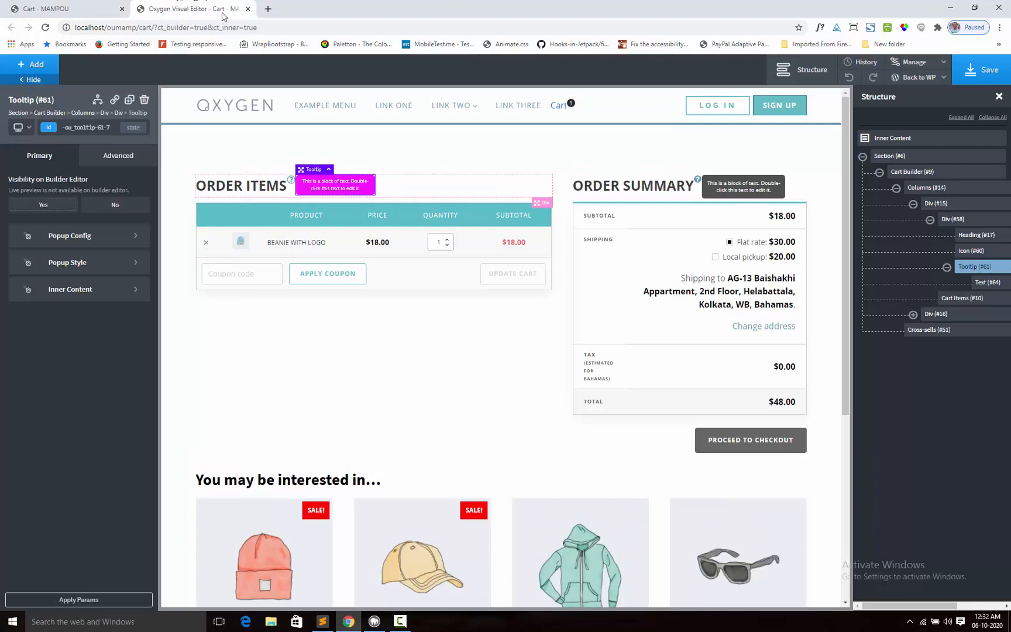
click(115, 204)
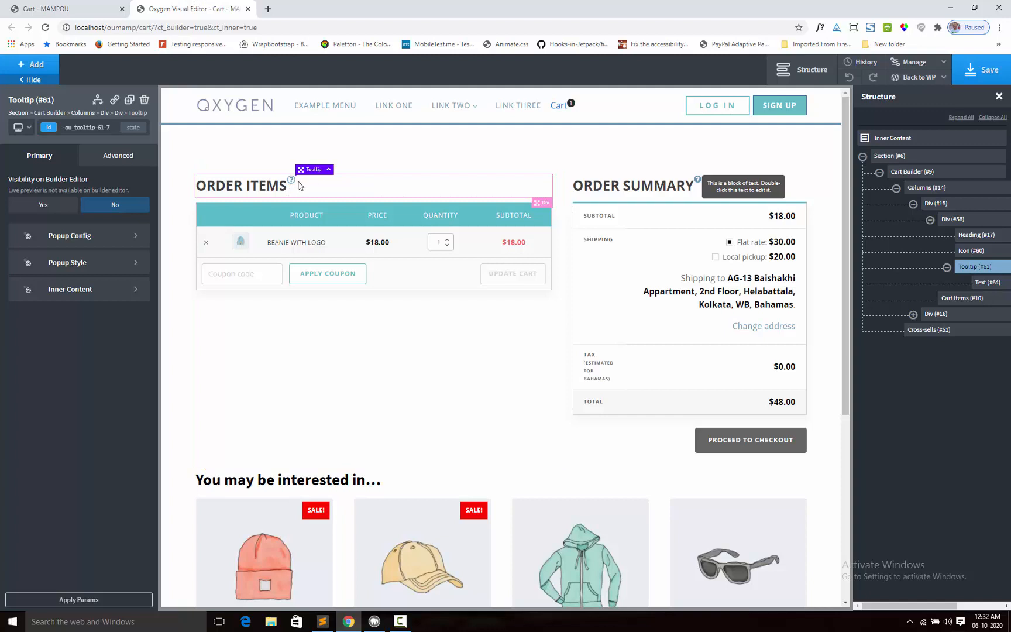
mouse_move(341, 187)
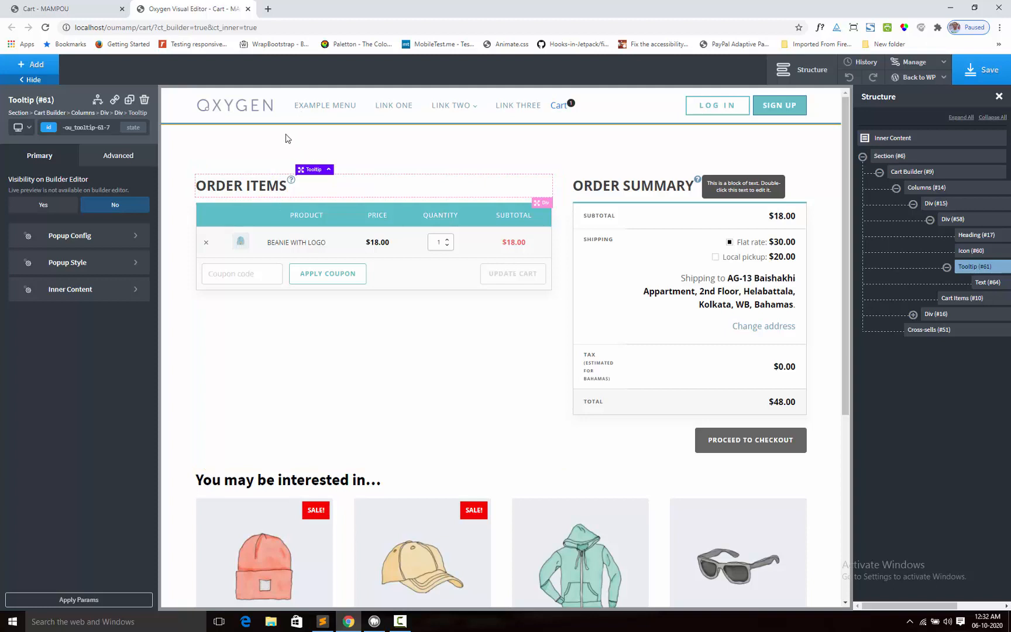
mouse_move(311, 152)
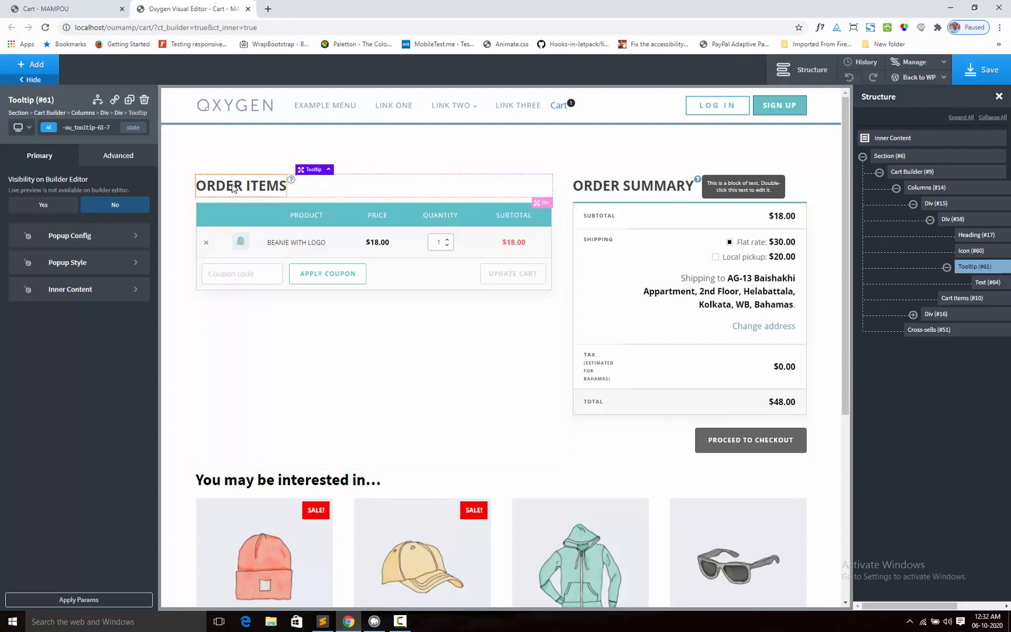
Step: Set the tooltip's Trigger Selector to the heading ID #headline-17-7 and delete the question-mark icon
click(240, 185)
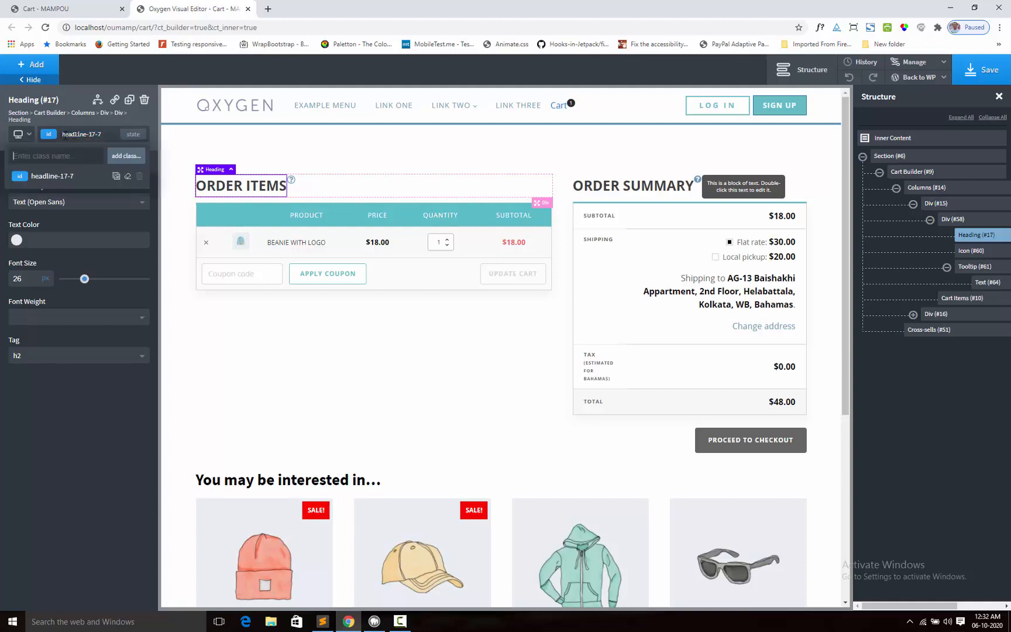
click(80, 134)
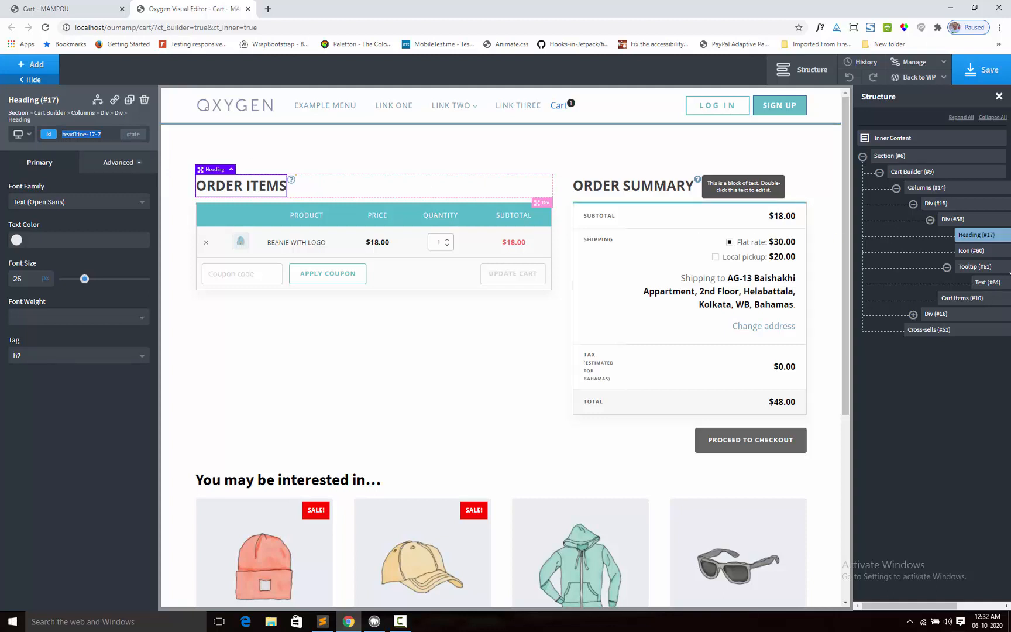
click(975, 266)
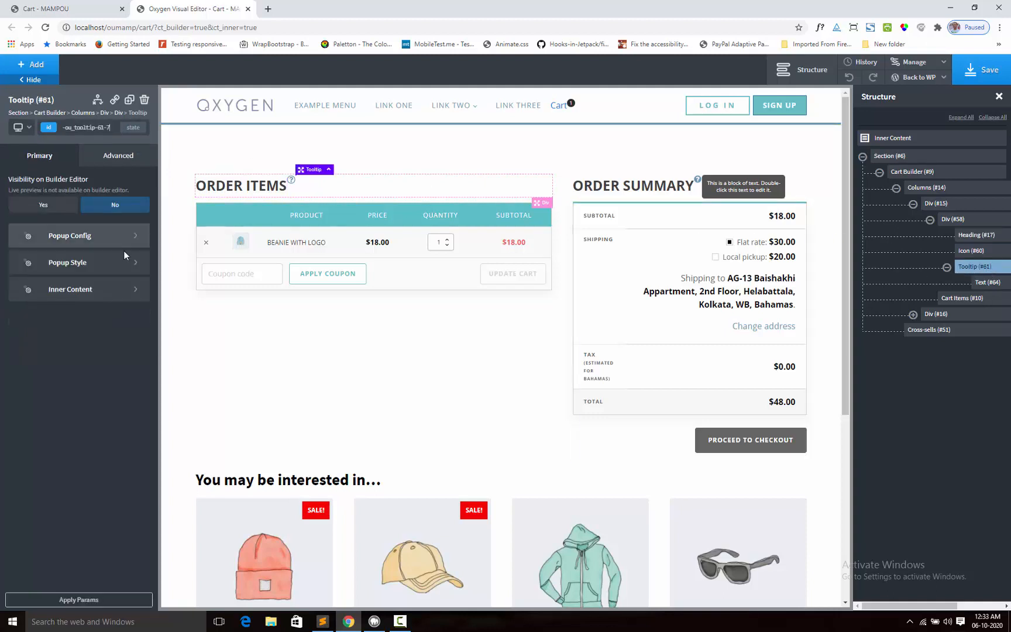
click(70, 236)
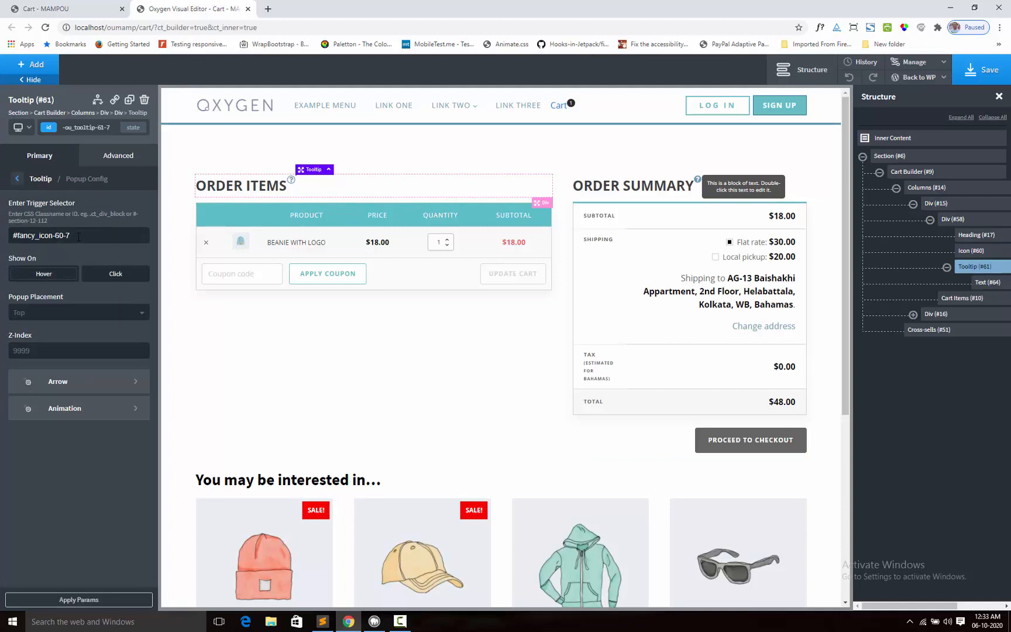
triple_click(39, 235)
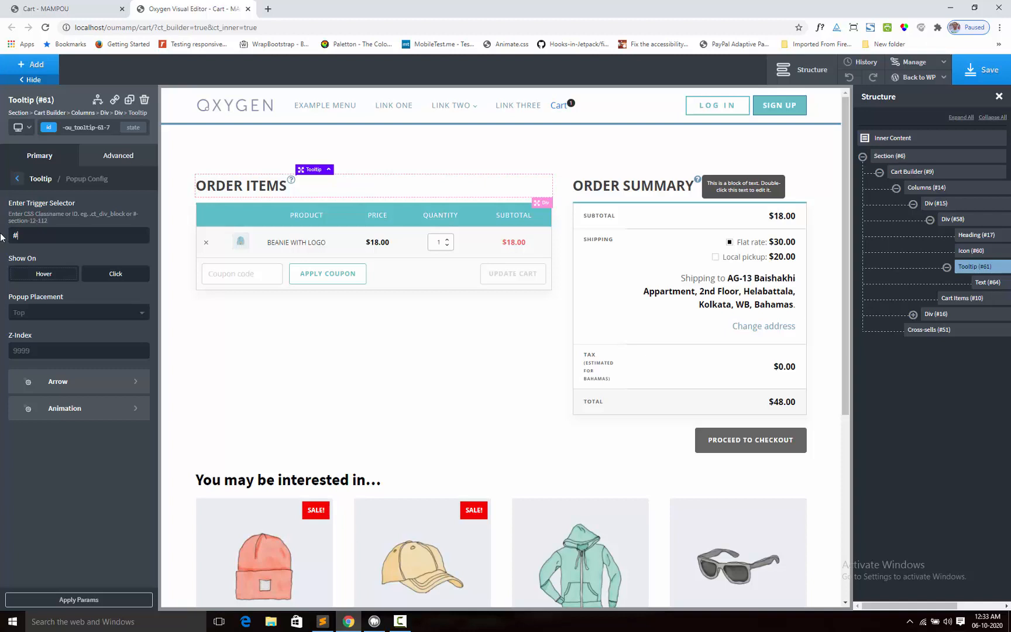
text(#headline-17-7)
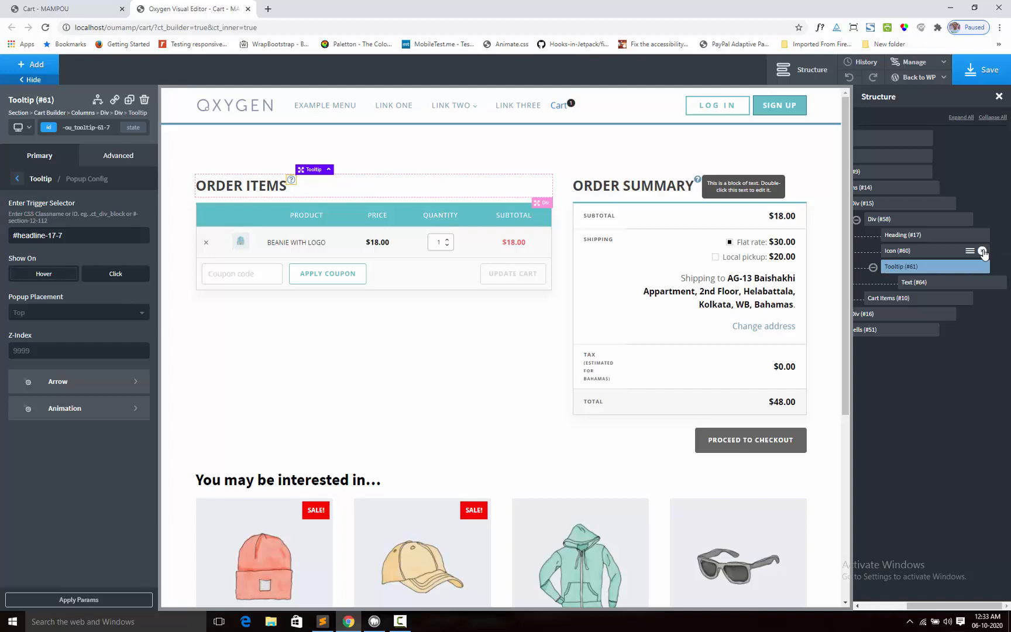
click(897, 219)
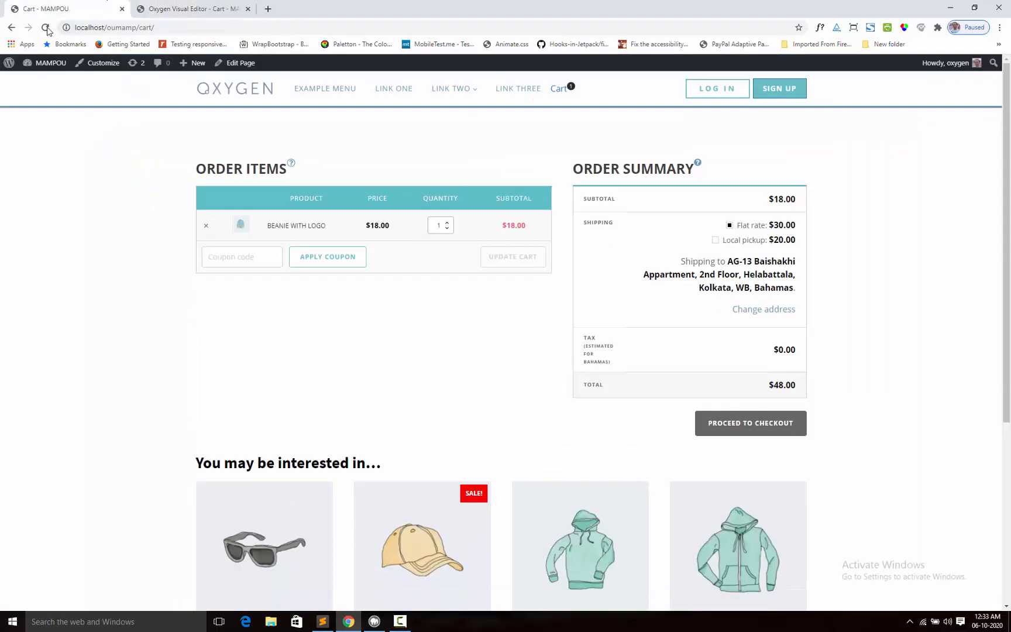
click(45, 27)
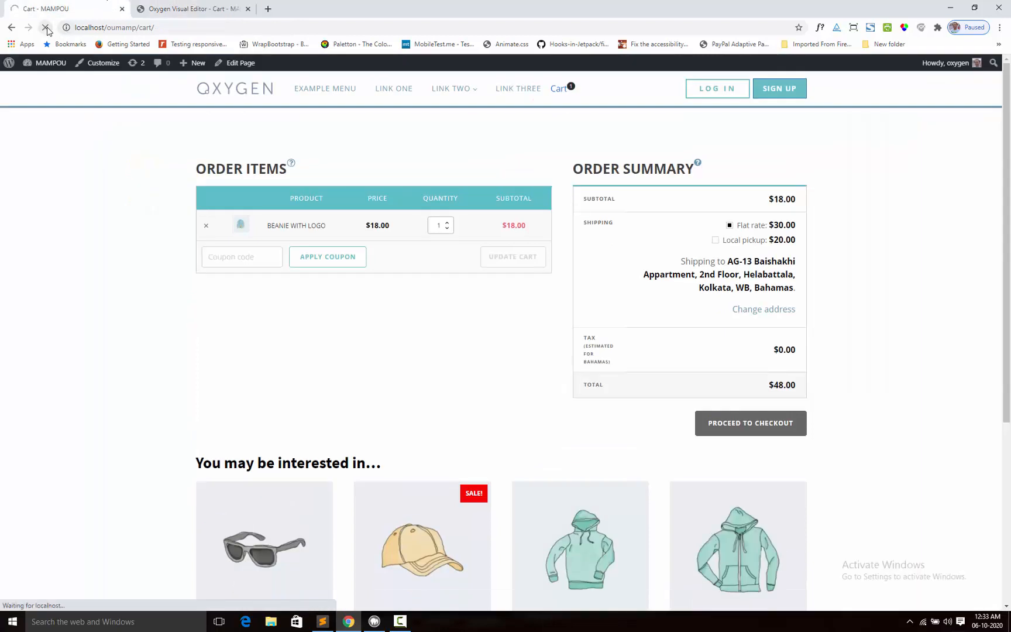
click(46, 27)
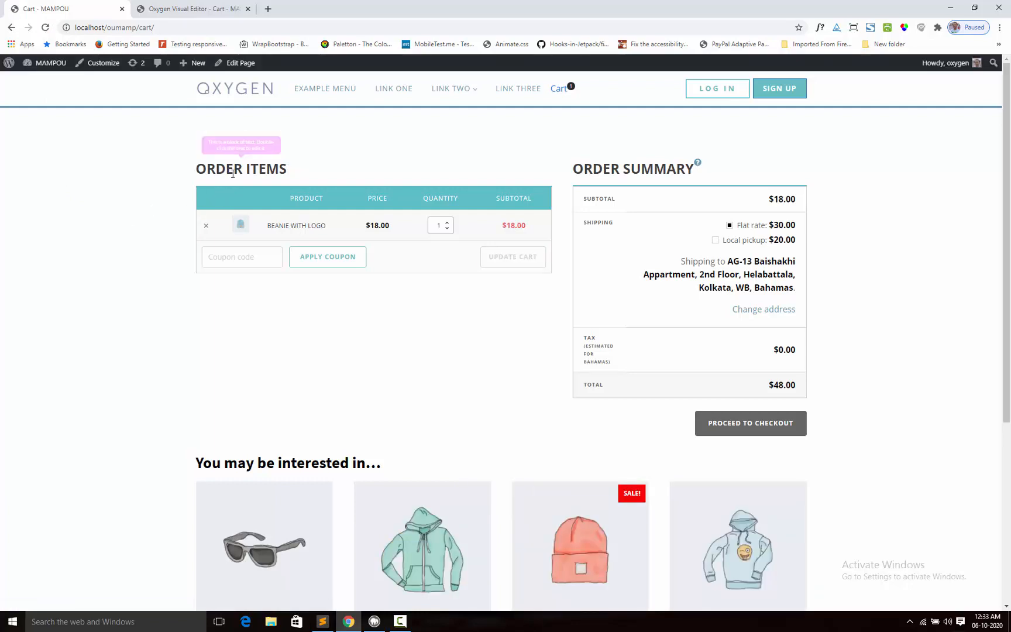
click(241, 62)
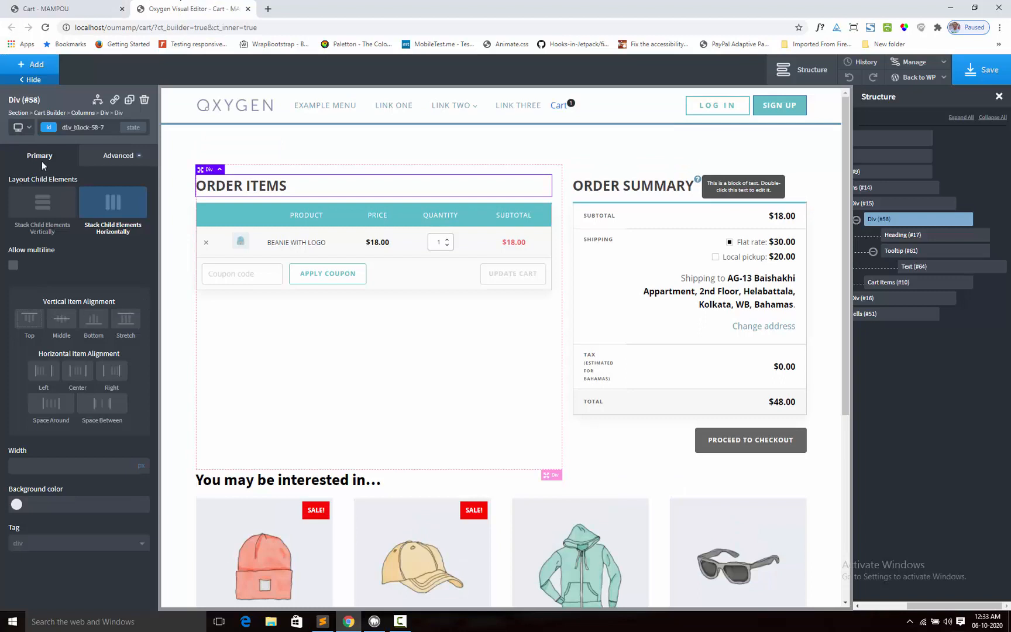
Step: Set the tooltip's Popup Placement to Right and save the page
click(903, 250)
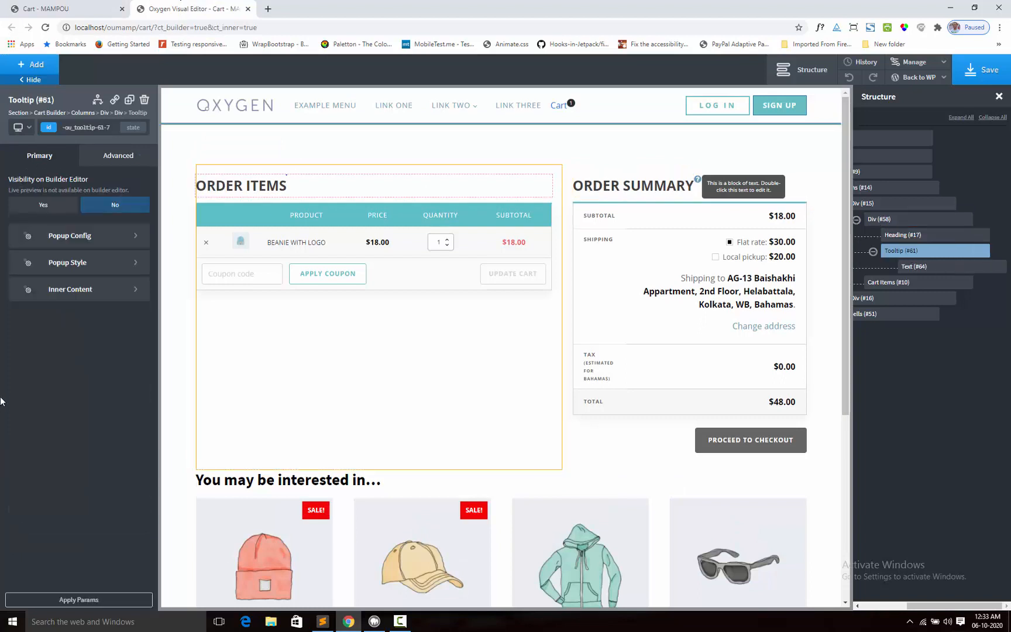
click(67, 262)
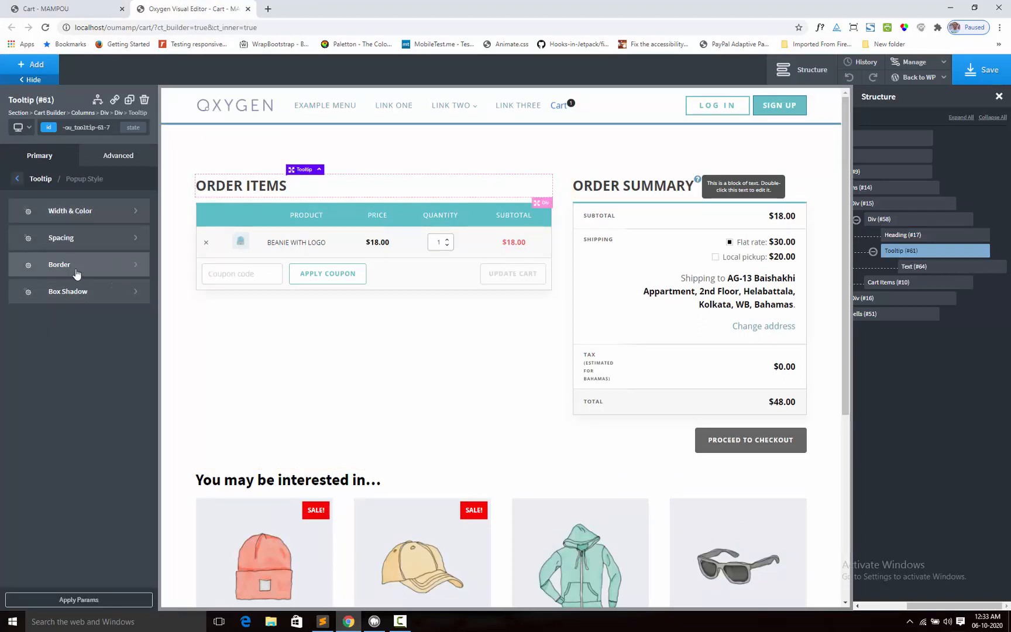
click(17, 178)
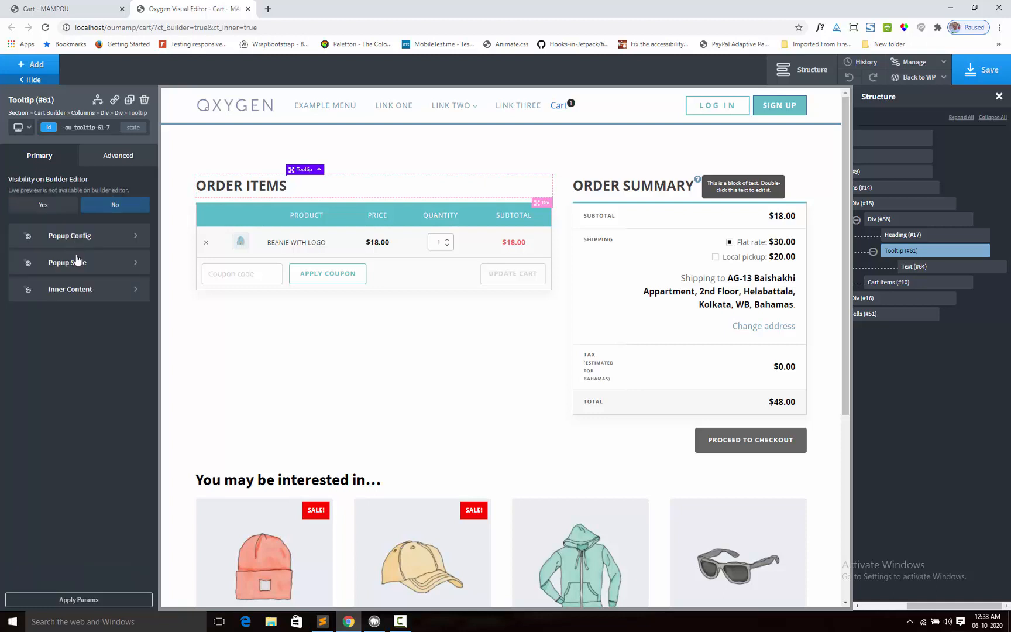
click(68, 262)
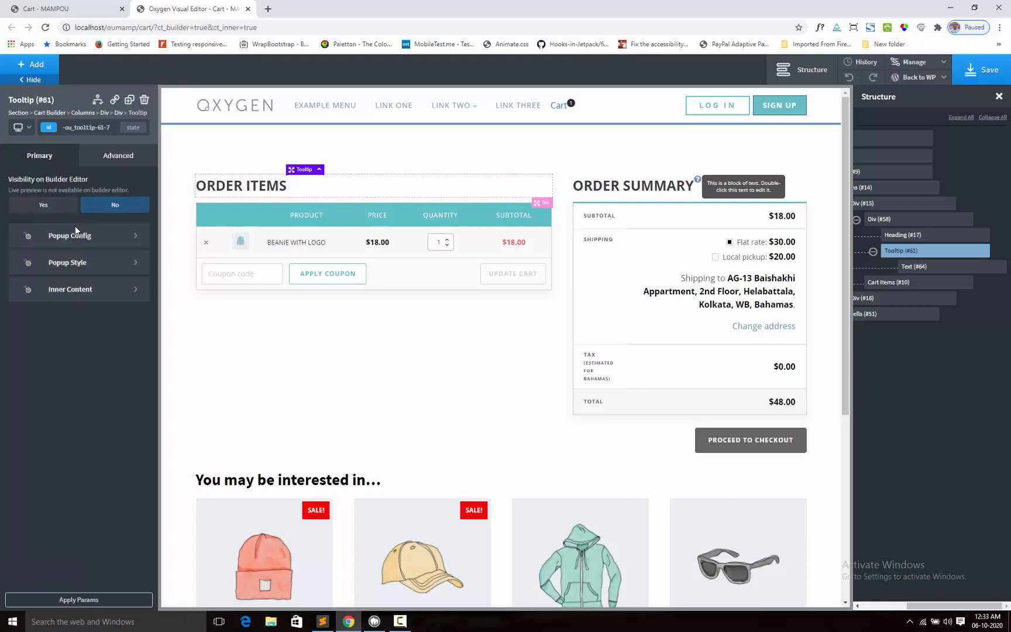
click(69, 235)
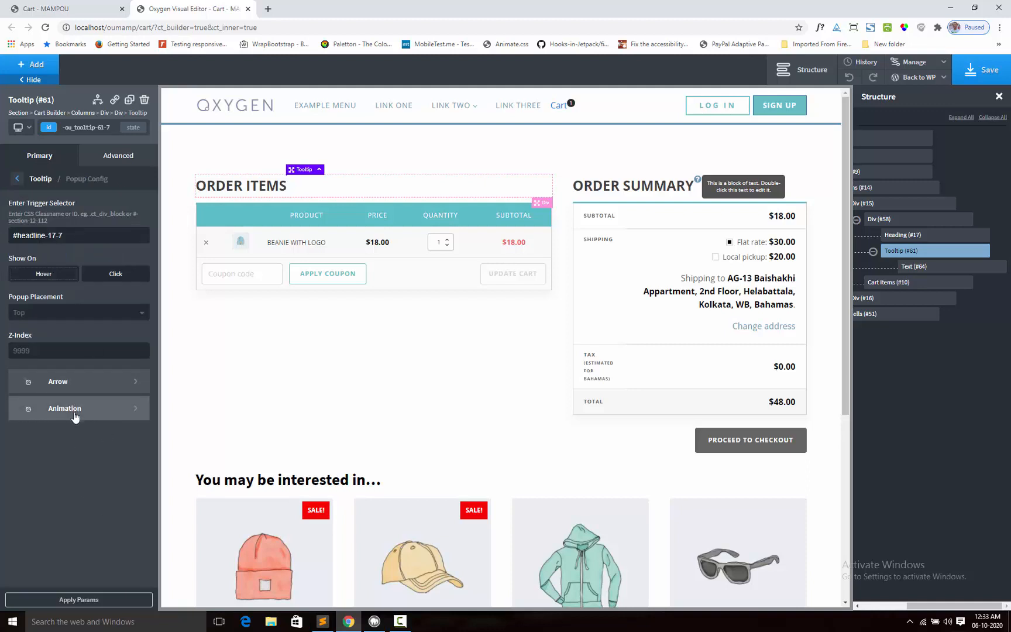
click(64, 407)
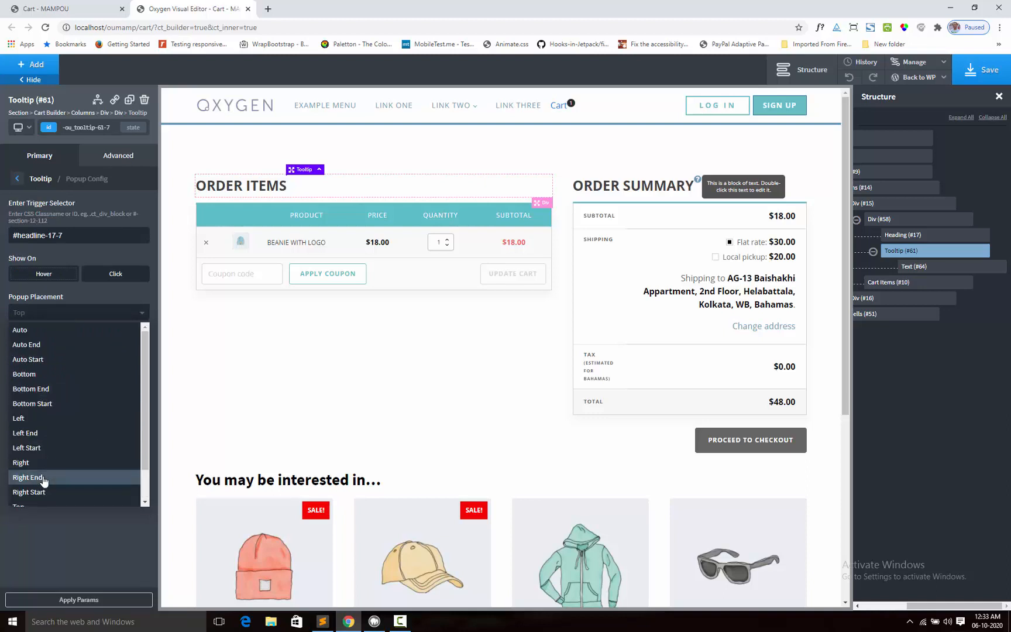
click(21, 462)
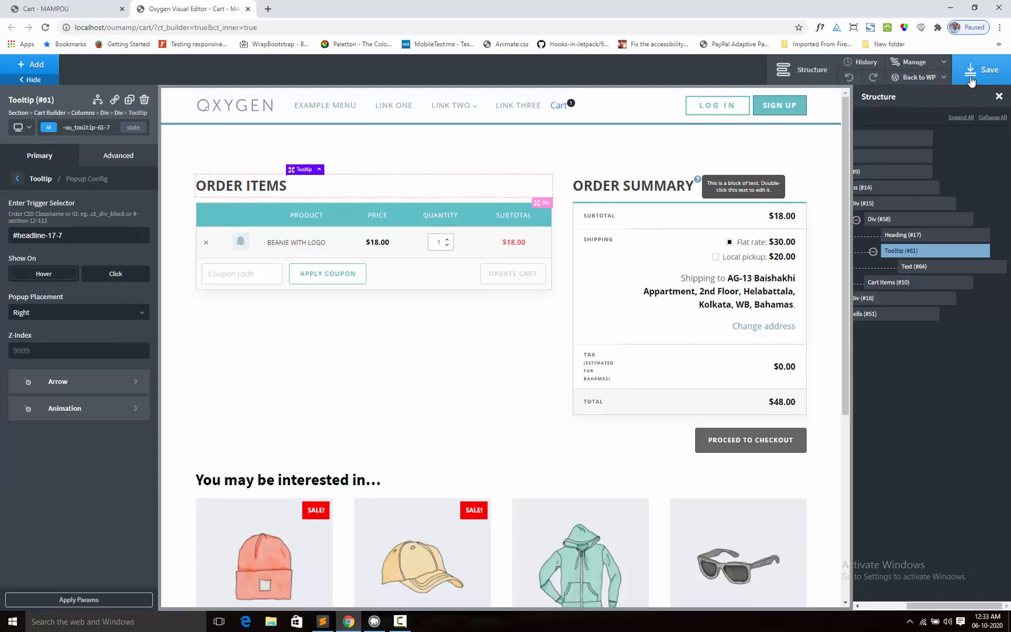
click(989, 69)
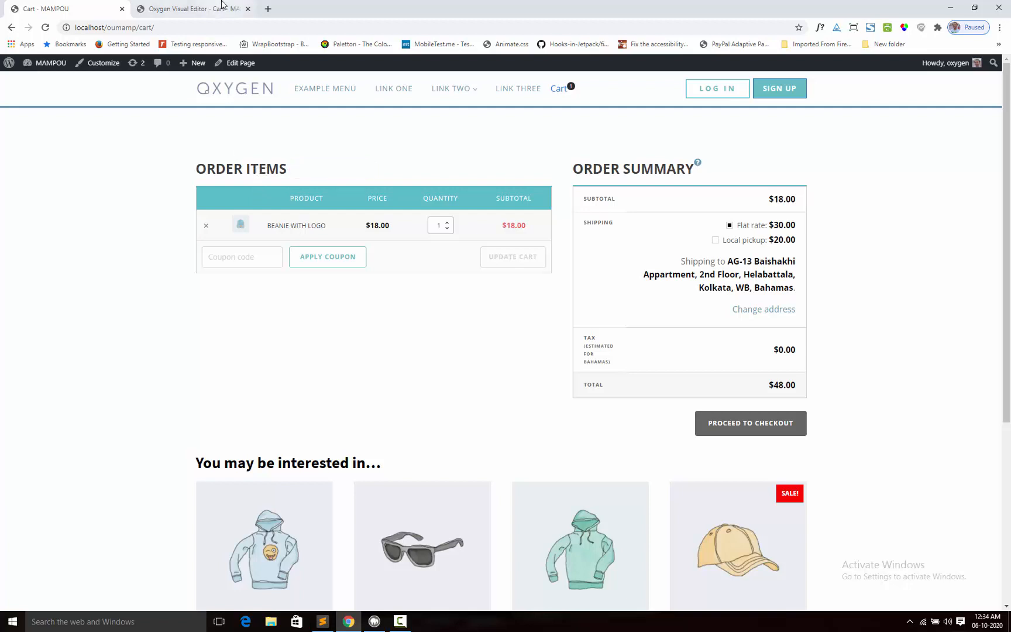
click(62, 9)
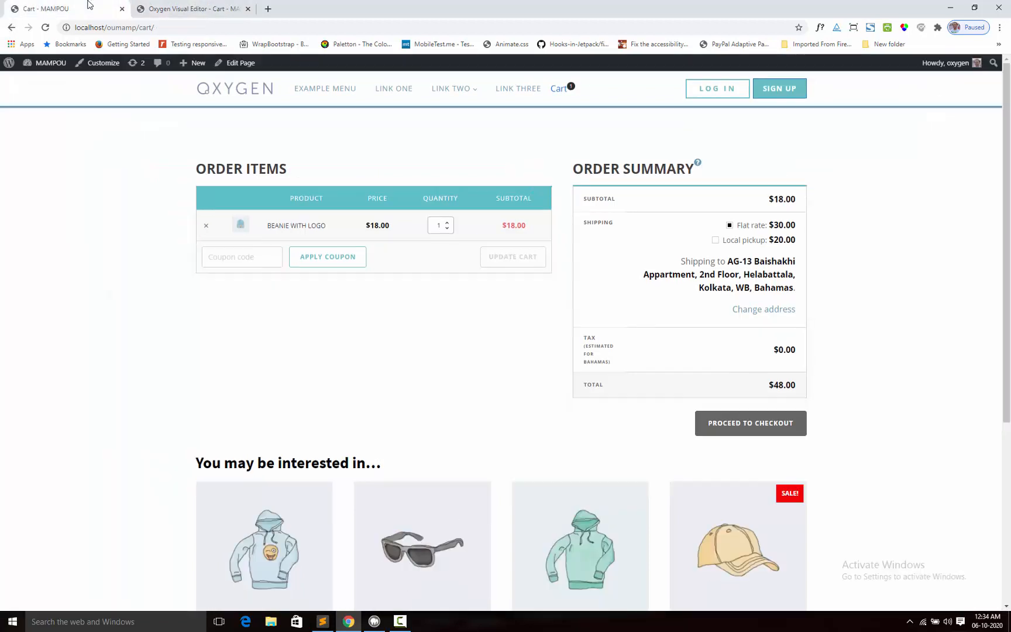
mouse_move(287, 173)
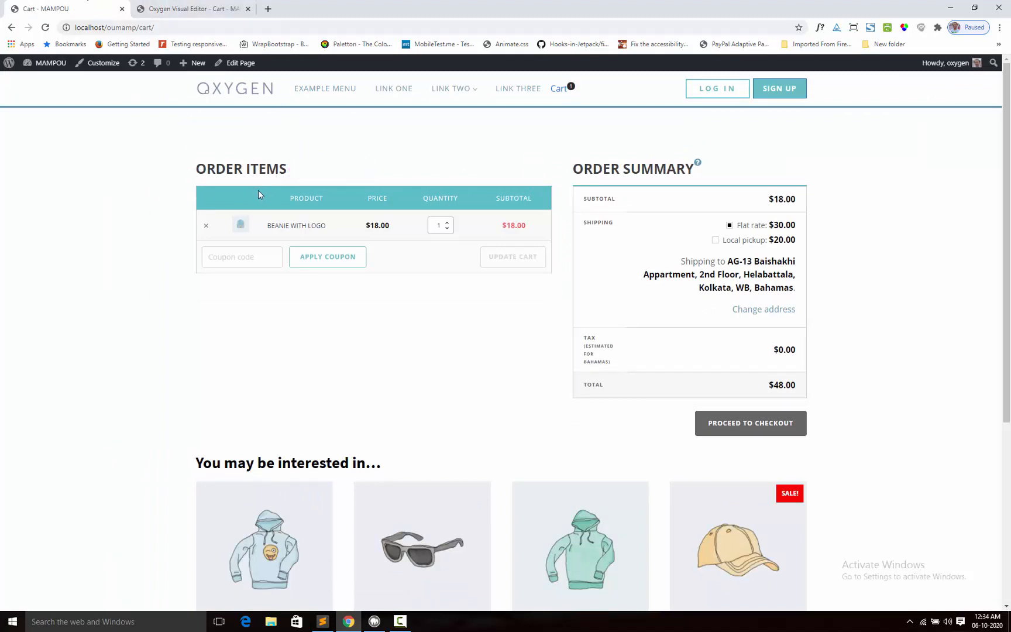
mouse_move(706, 205)
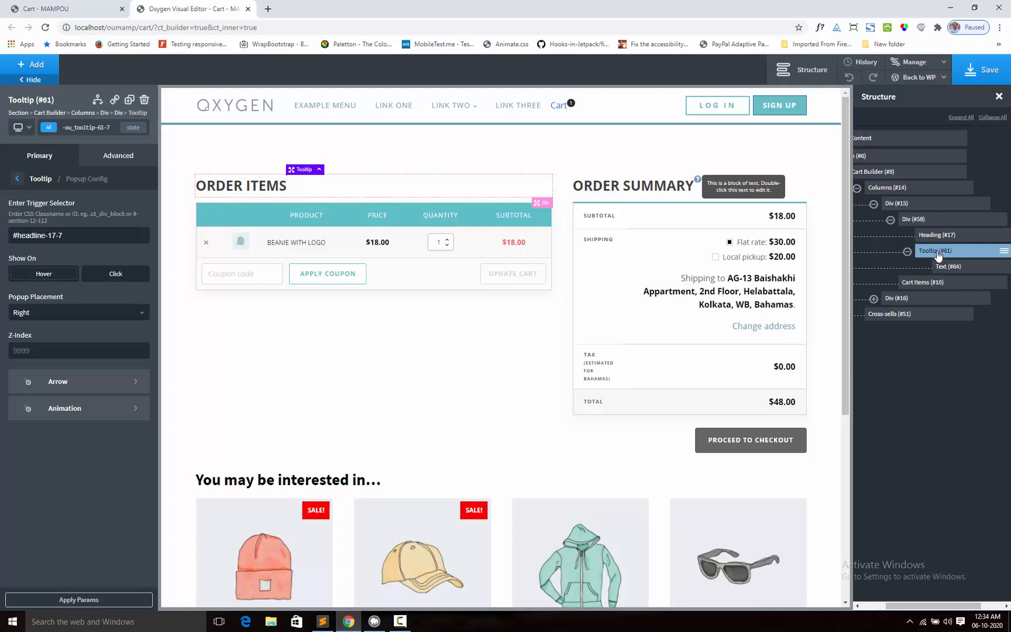
mouse_move(956, 259)
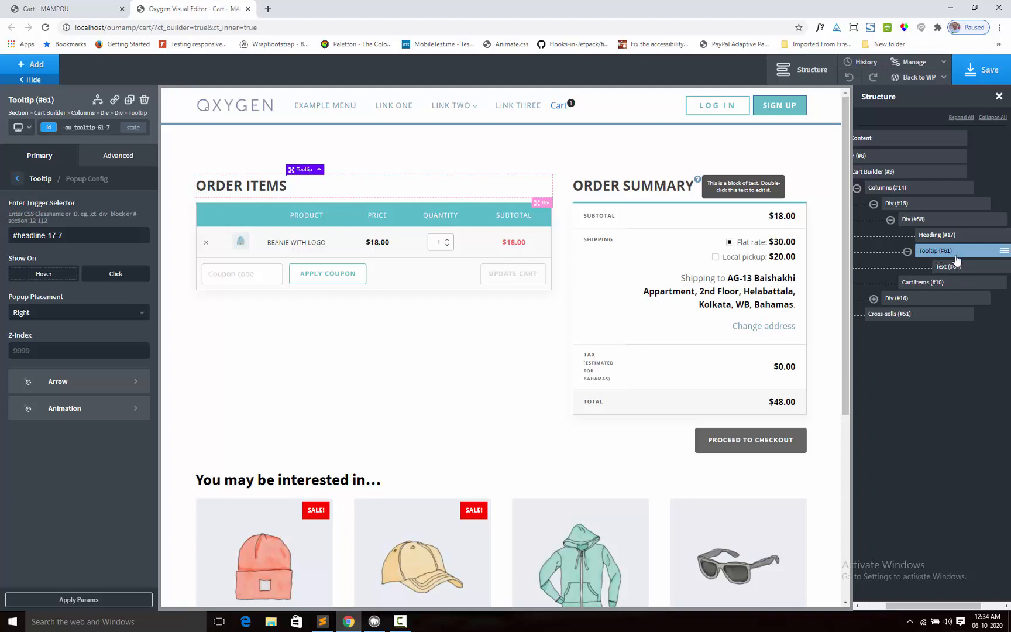